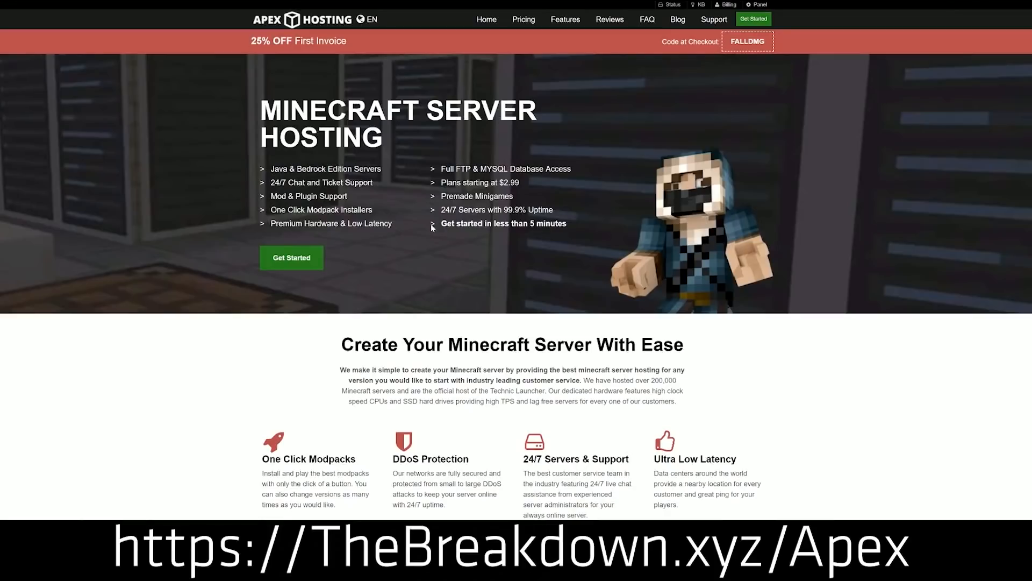
mouse_move(232, 236)
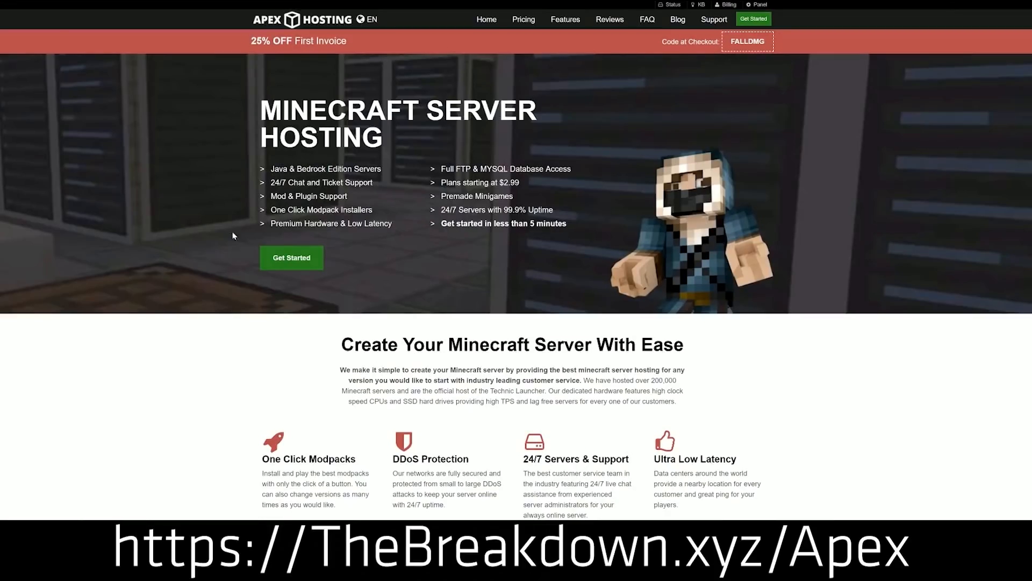
Scroll through the page, highlighting the One Click Modpacks and DDoS Protection feature headings.
scroll(down, 3)
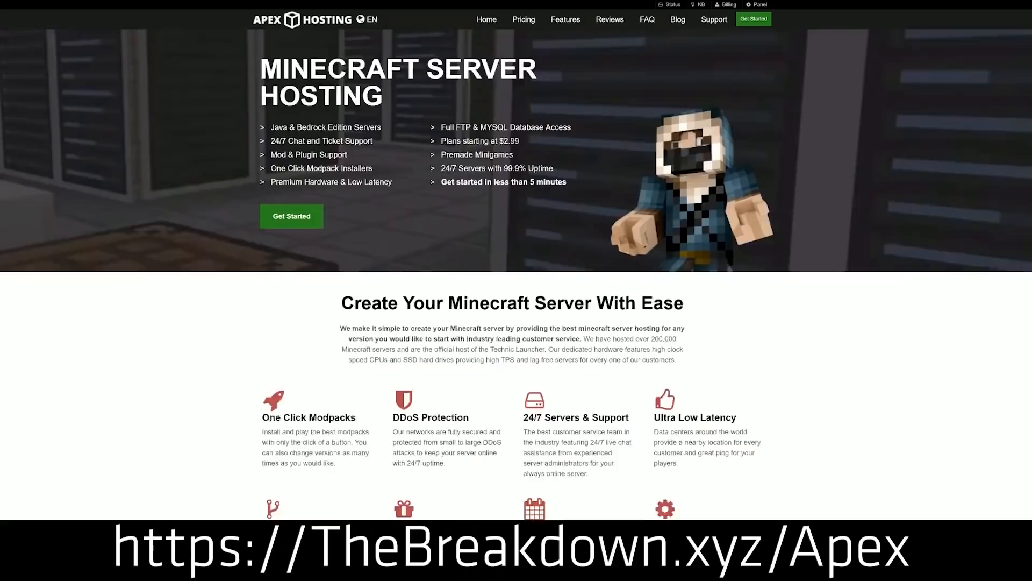
scroll(down, 3)
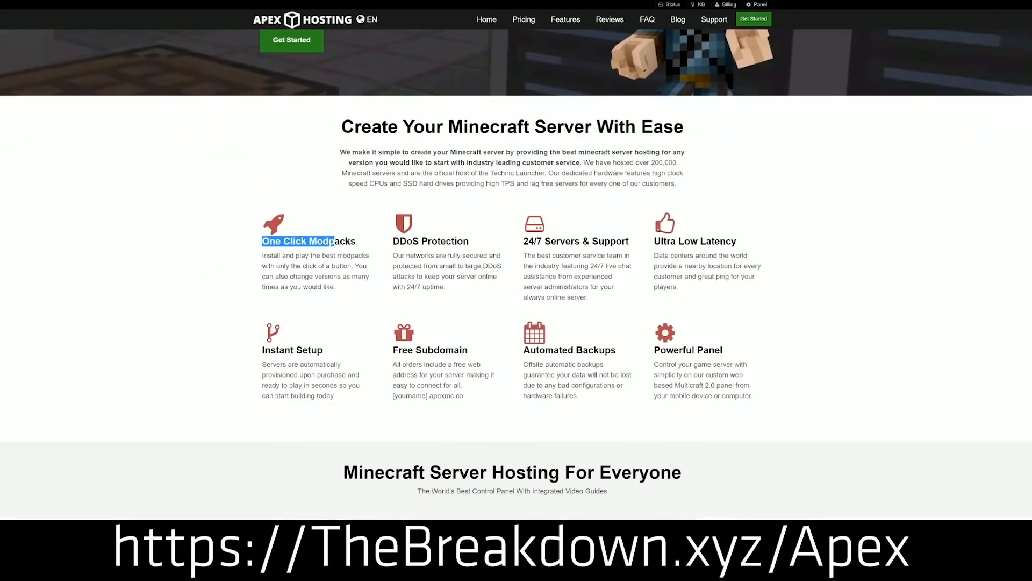
double_click(430, 240)
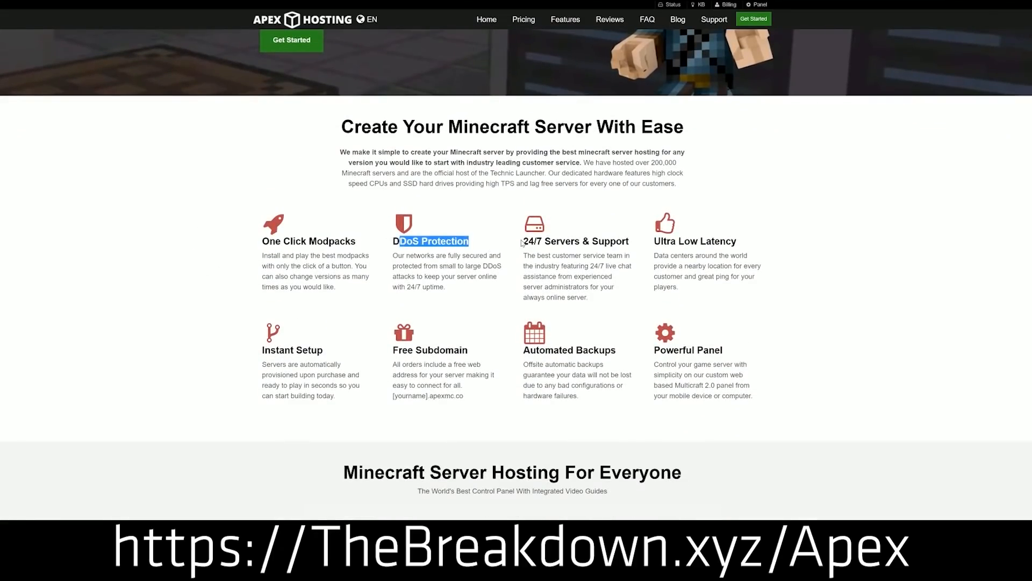
double_click(575, 241)
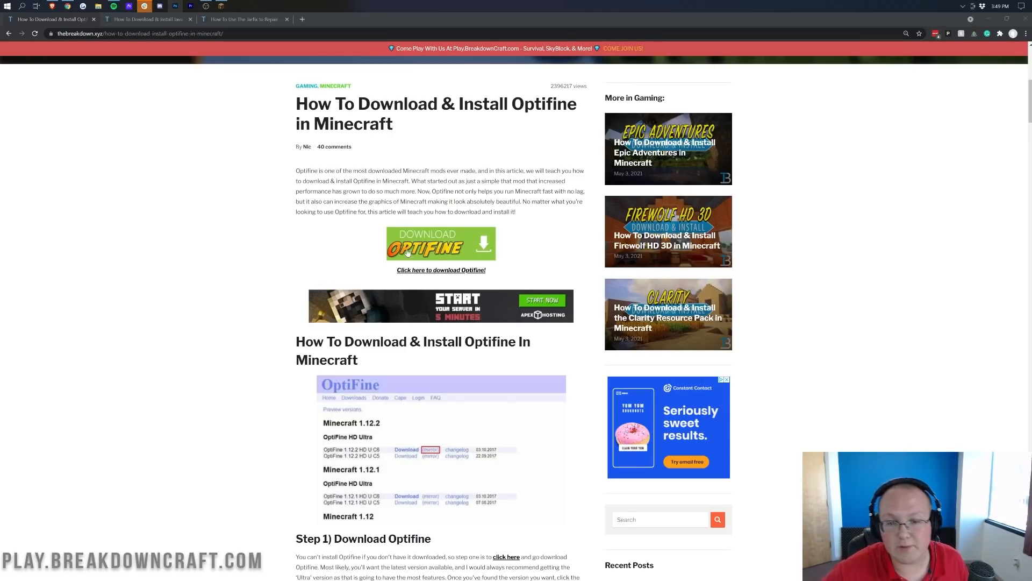
scroll(up, 3)
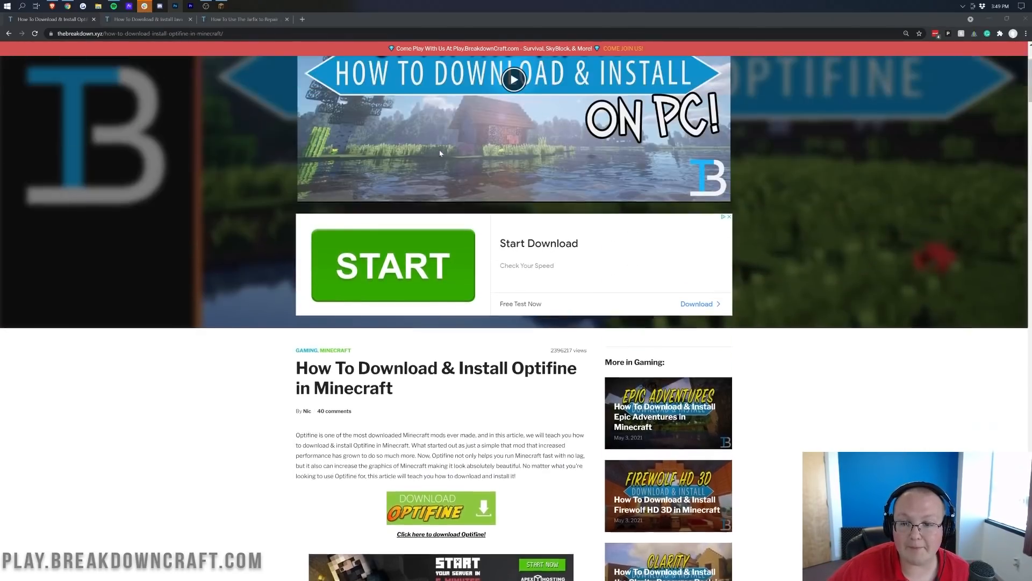
scroll(up, 3)
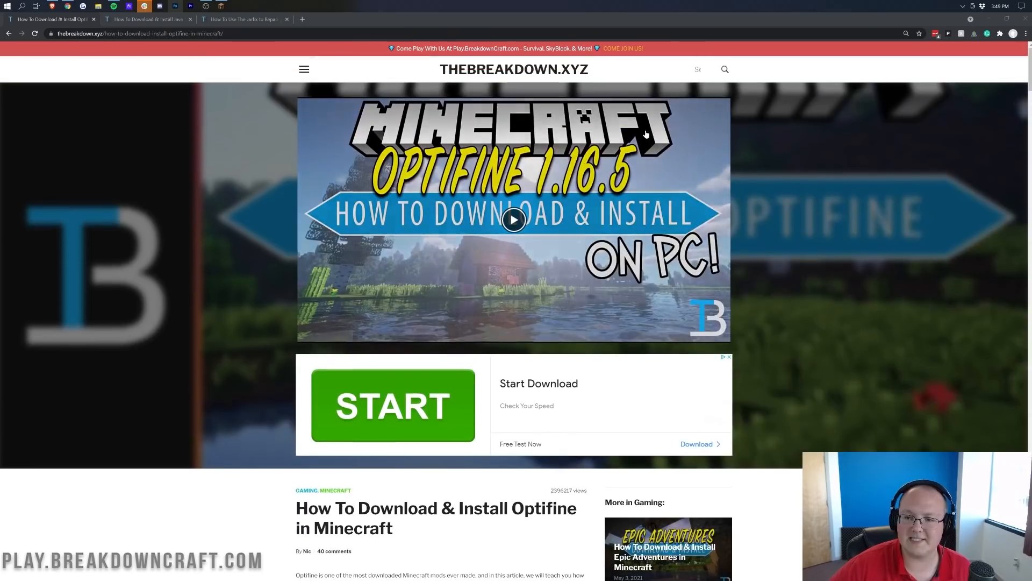
scroll(down, 3)
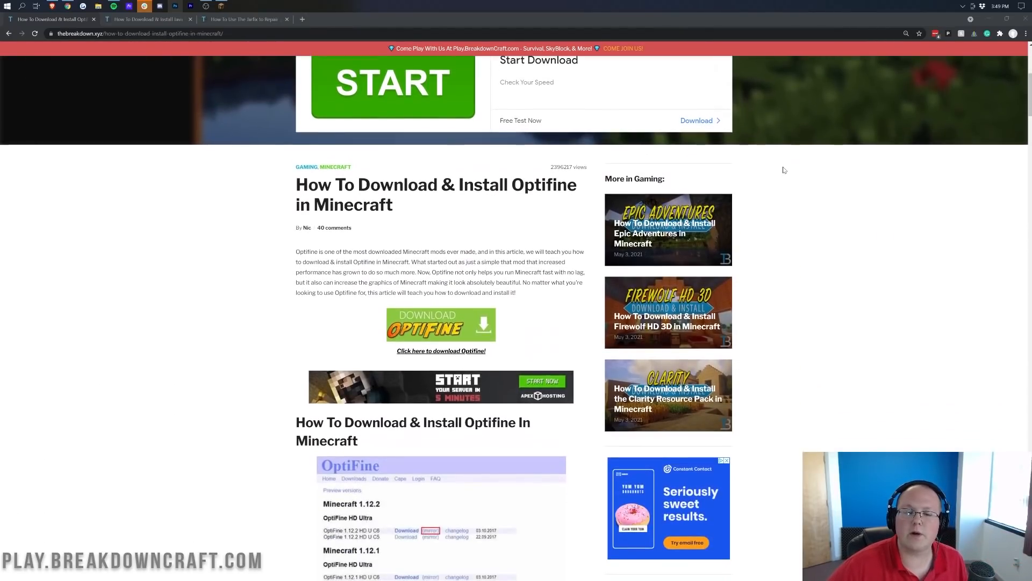
scroll(down, 3)
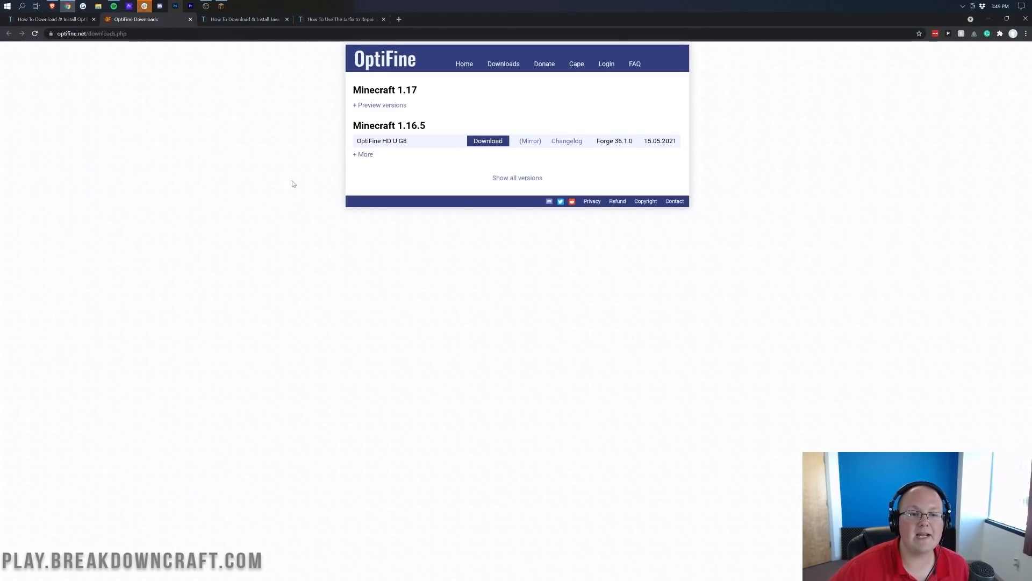
mouse_move(489, 82)
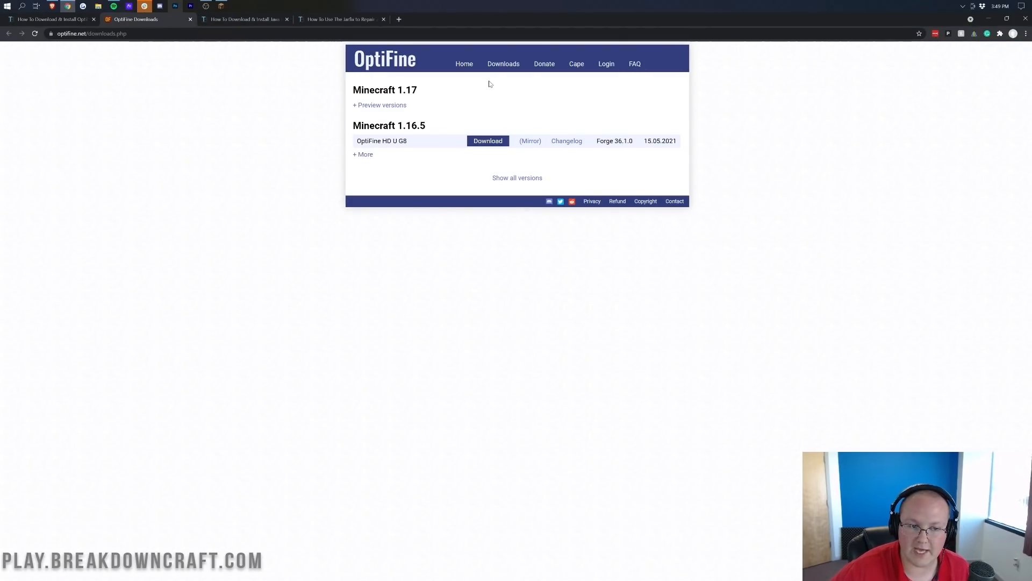
mouse_move(400, 100)
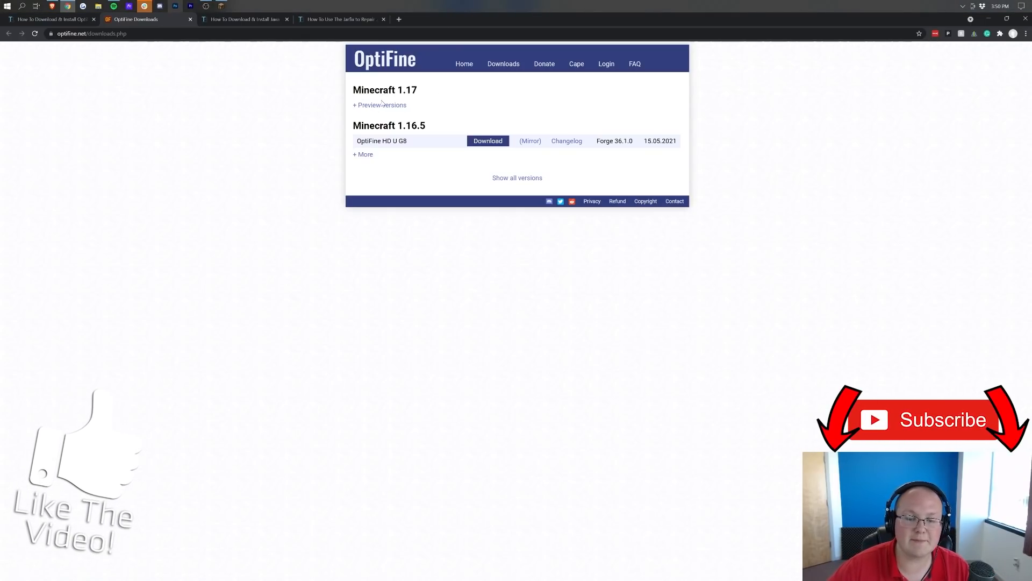
Reveal the Minecraft 1.17 preview builds and start downloading OptiFine HD U G9 pre16.
click(379, 104)
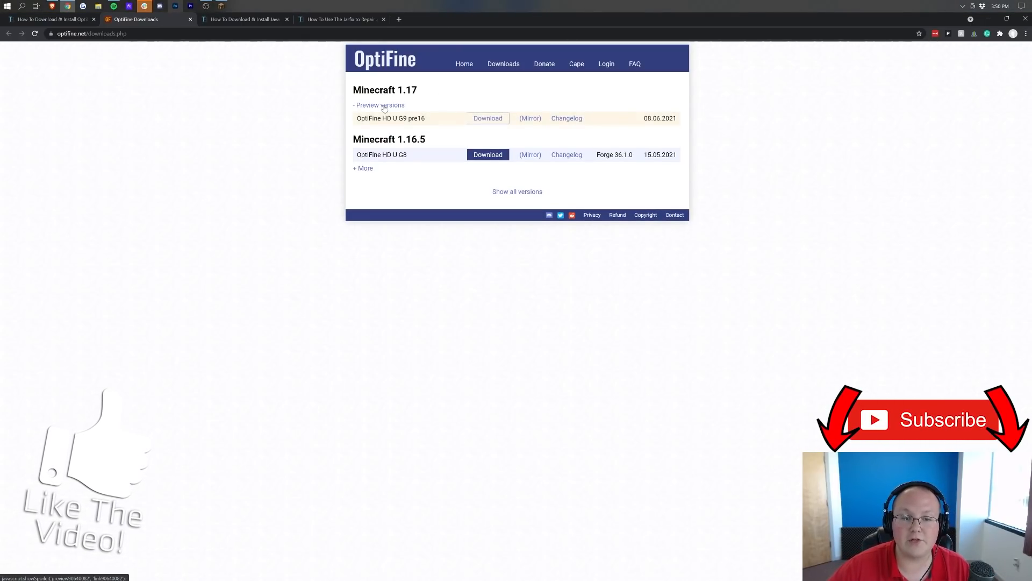
click(379, 104)
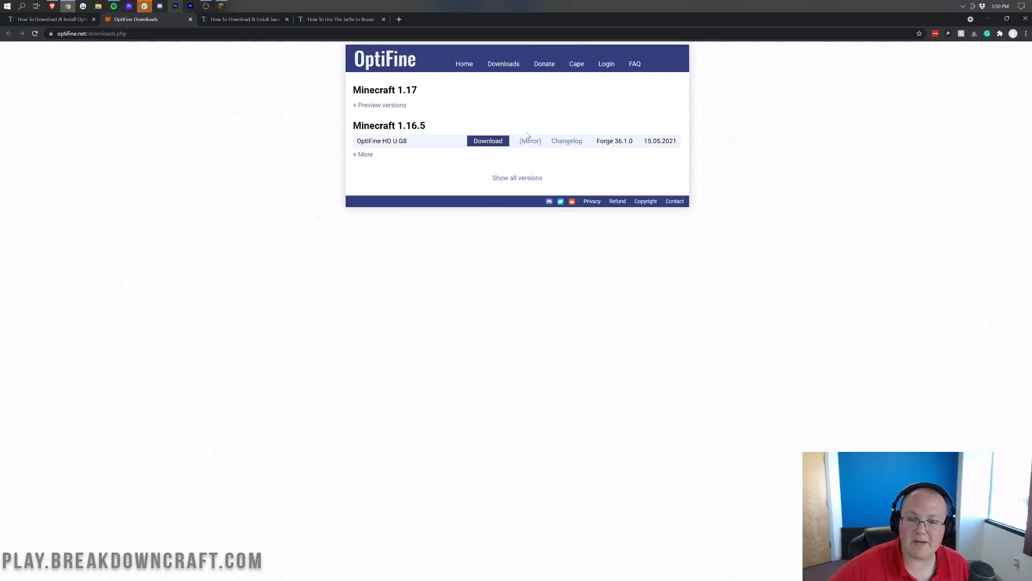
mouse_move(365, 111)
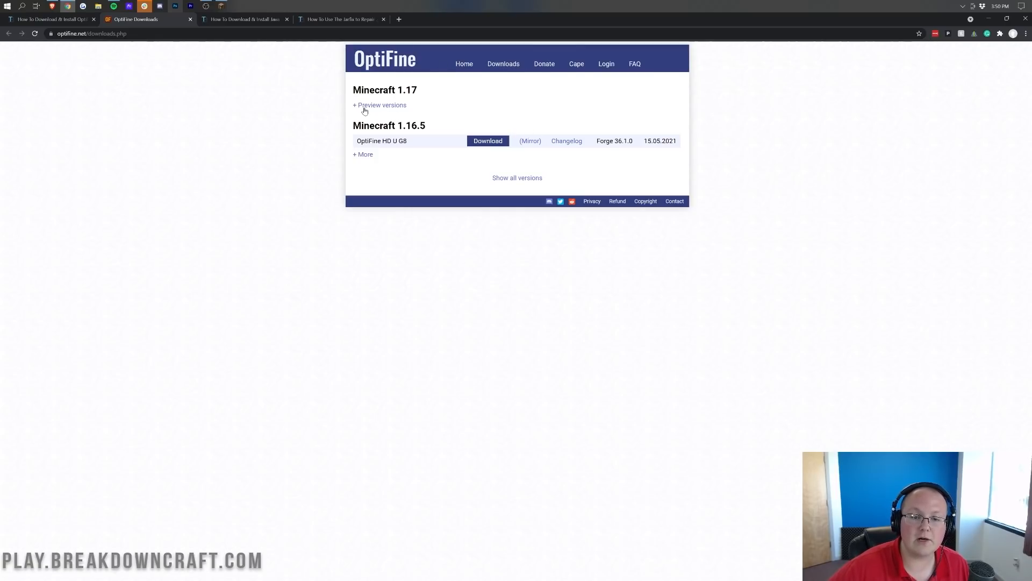
click(380, 105)
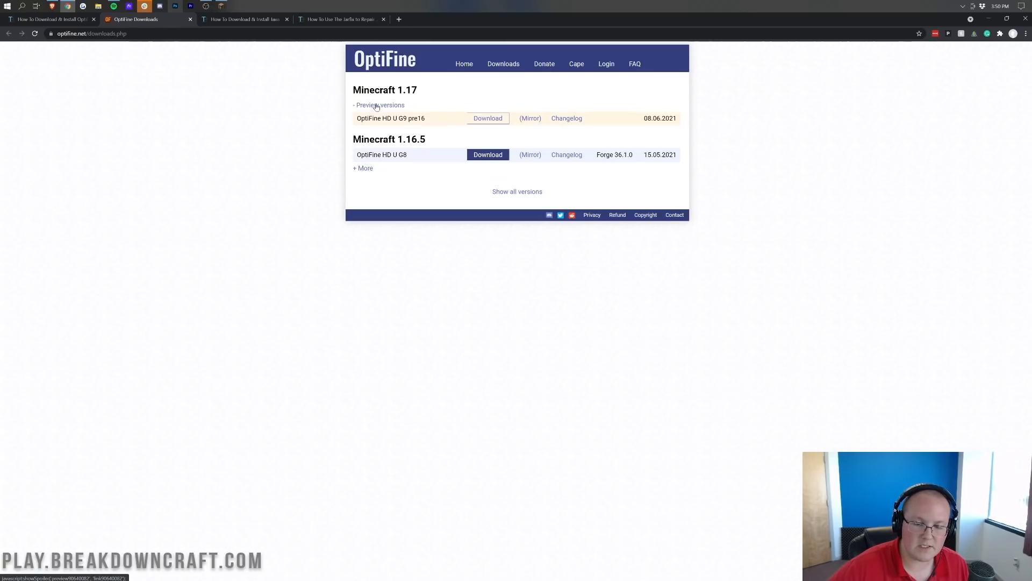
click(379, 104)
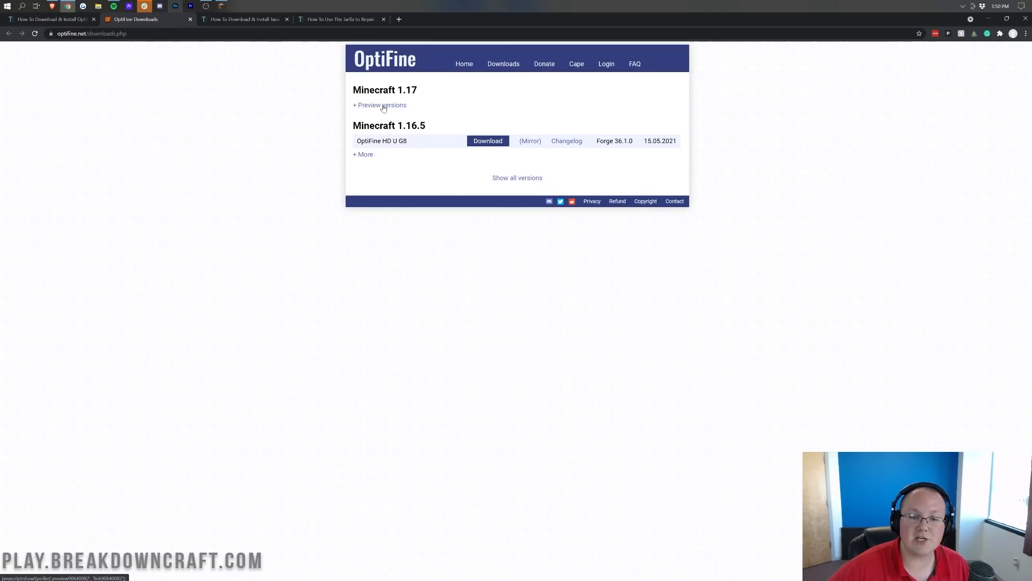
click(379, 105)
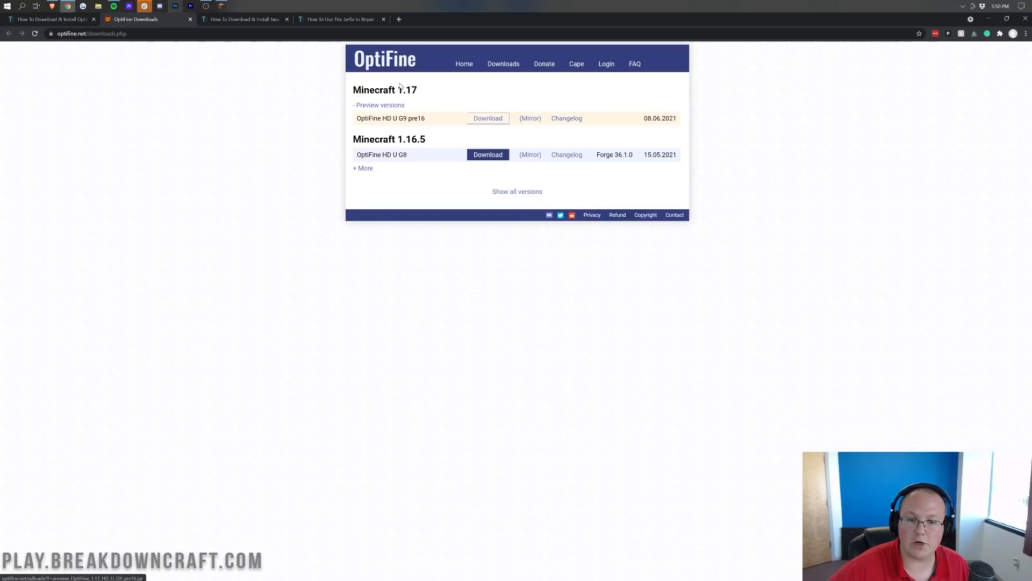
click(487, 118)
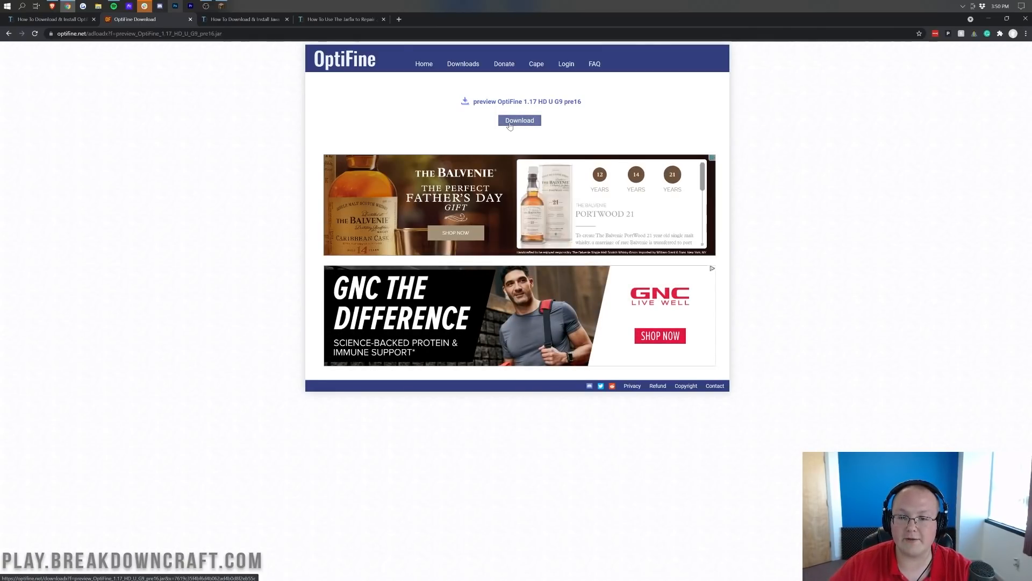
Download the preview OptiFine 1.17 HD U G9 pre16 jar, then return to the Java install guide tab.
click(518, 119)
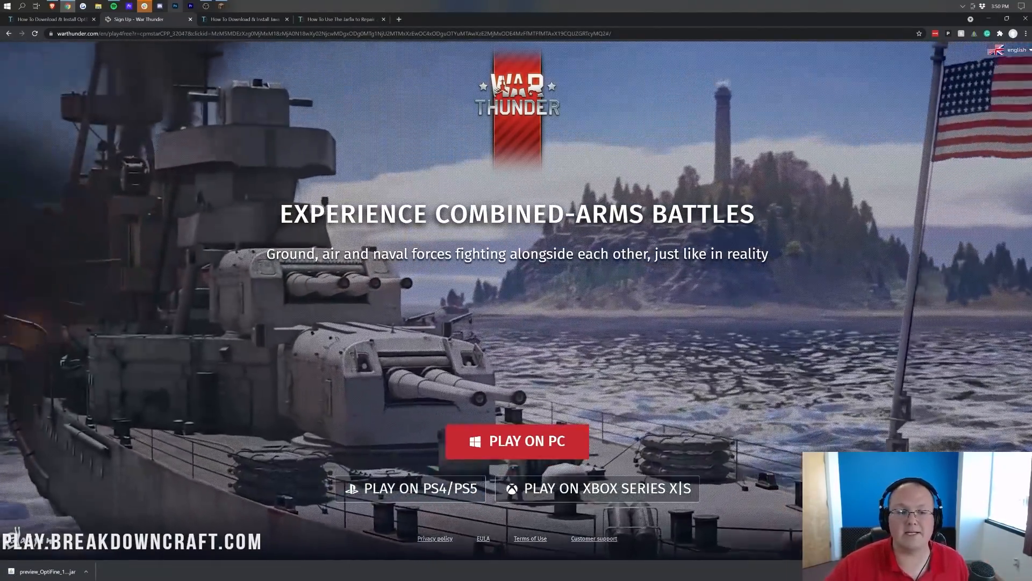
click(244, 18)
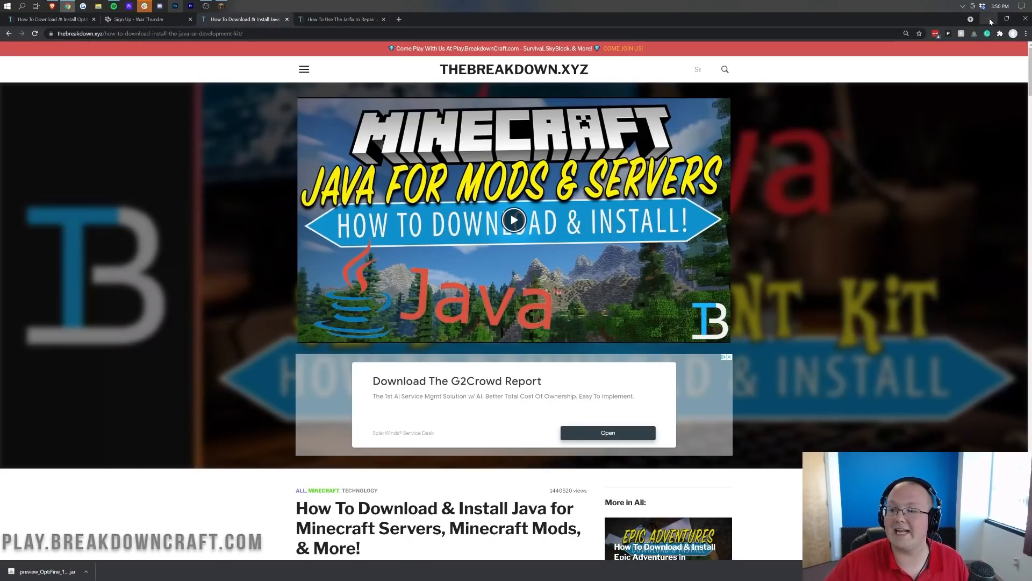
mouse_move(995, 18)
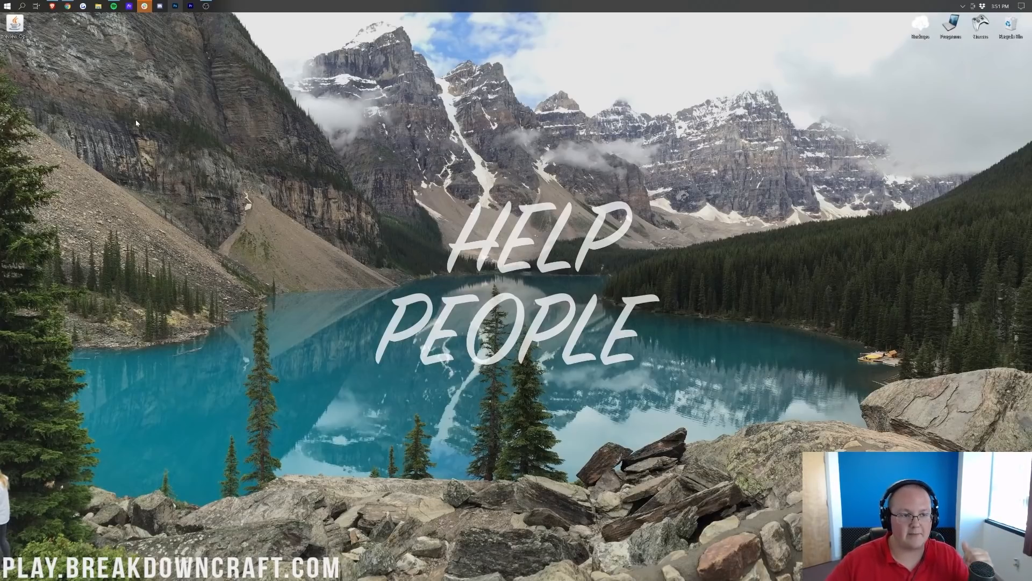
Search Windows for 'download' to open the Downloads folder in File Explorer.
click(6, 7)
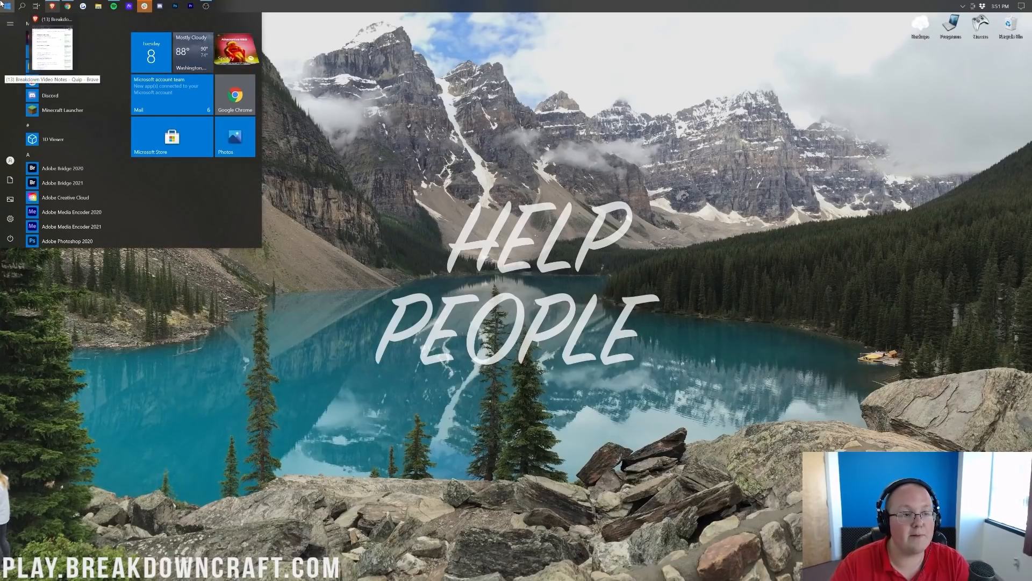
text(download)
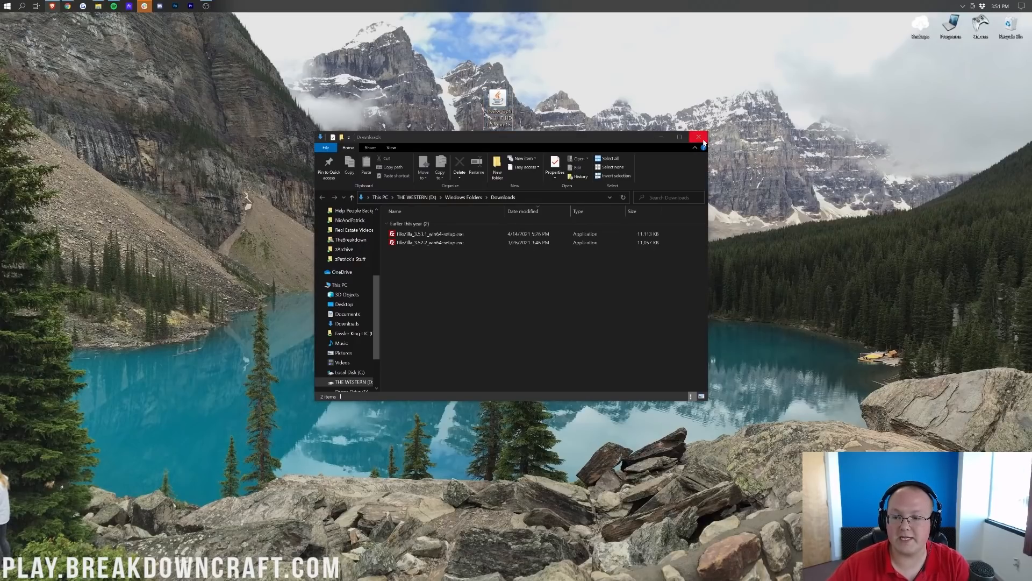
Run the OptiFine 1.17 jar via Open with Java(TM) Platform SE binary, then close the installer.
click(698, 136)
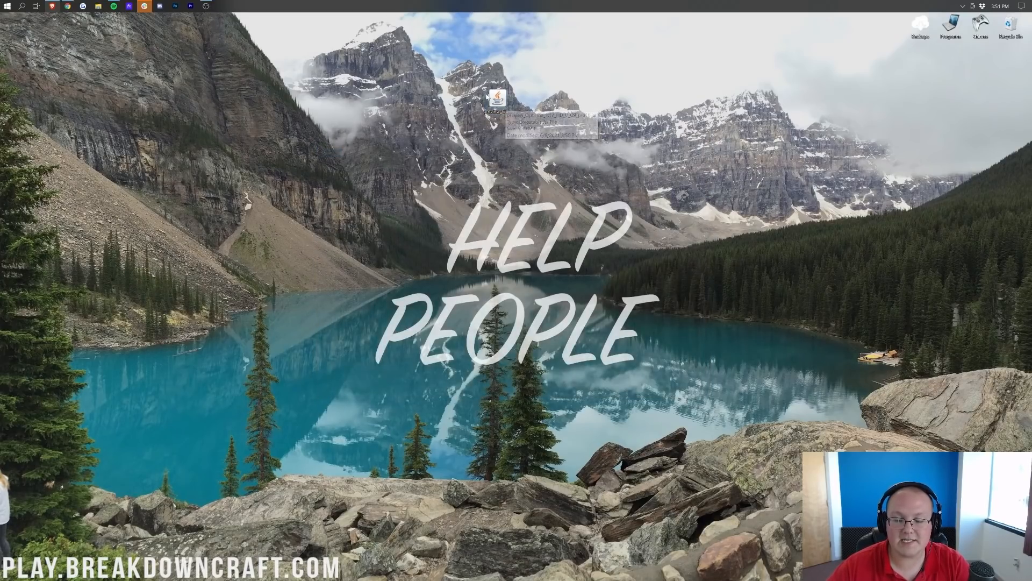
right_click(498, 99)
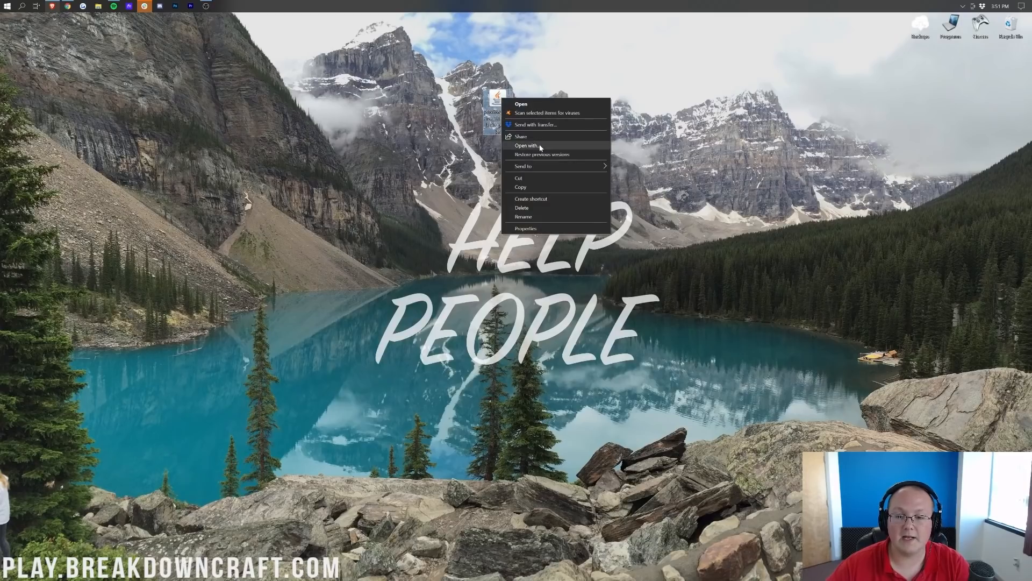
click(525, 145)
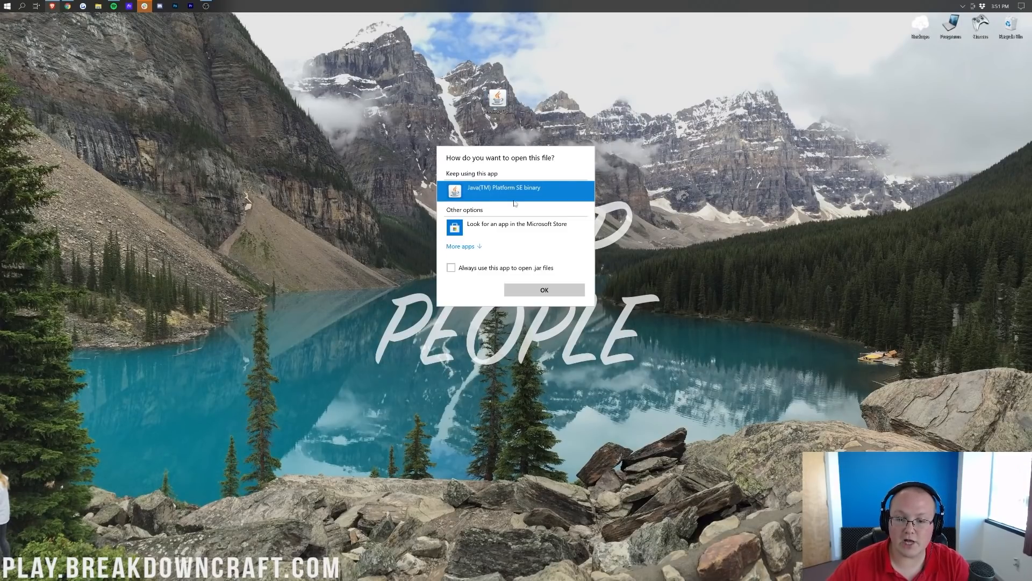
click(543, 289)
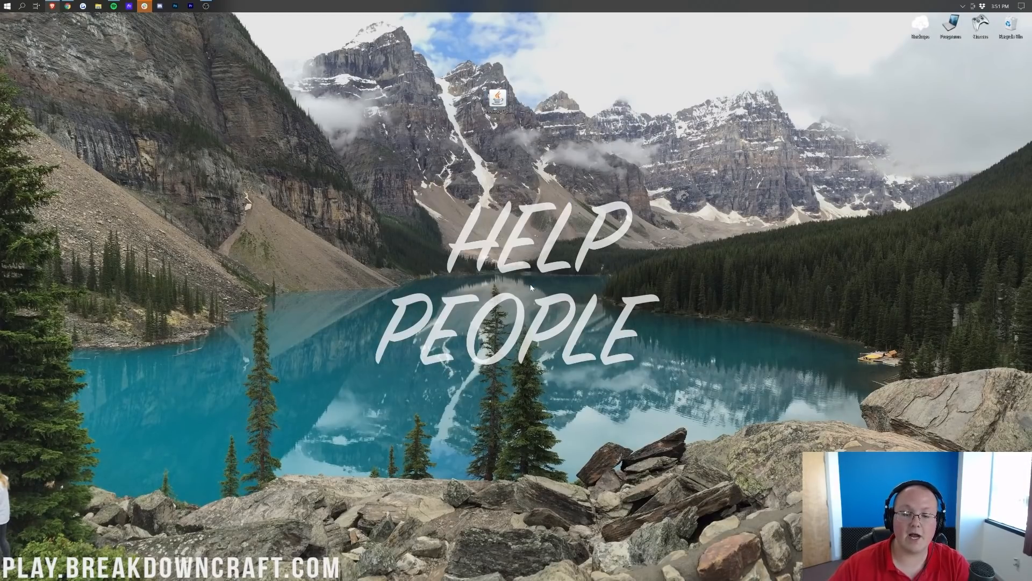
double_click(498, 99)
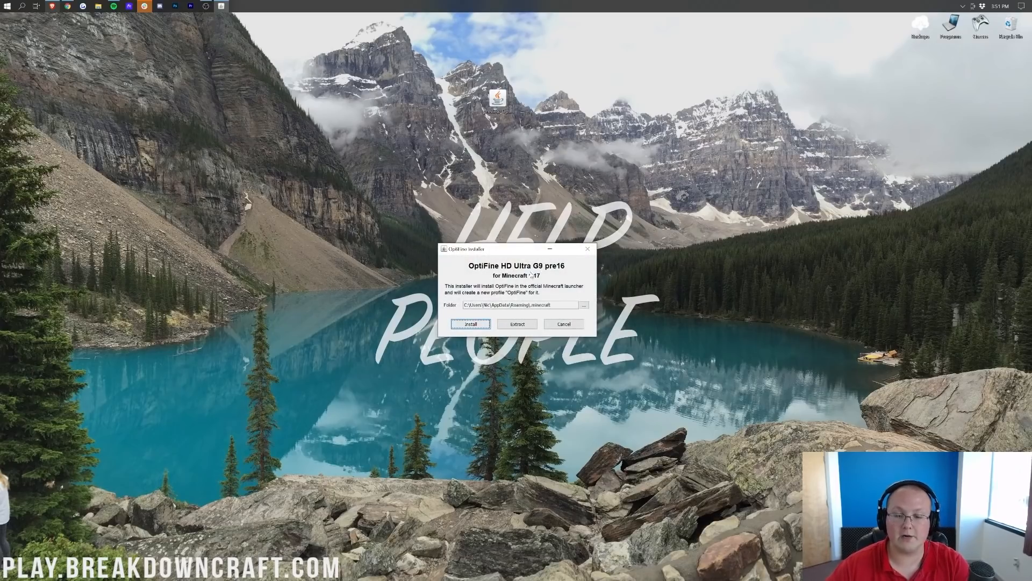
mouse_move(586, 250)
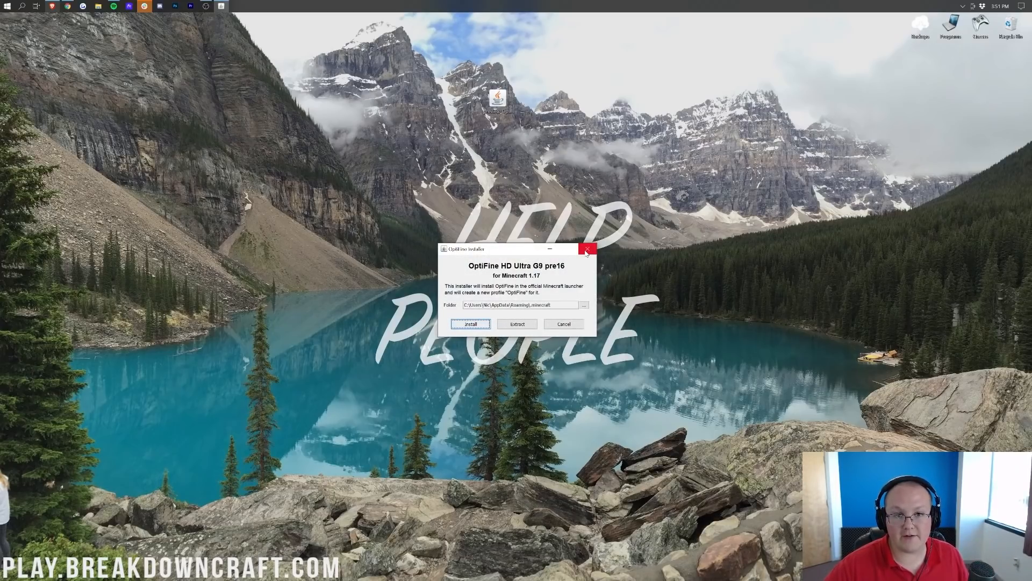
Reopen the app chooser for the jar and return to the Java install guide.
right_click(497, 99)
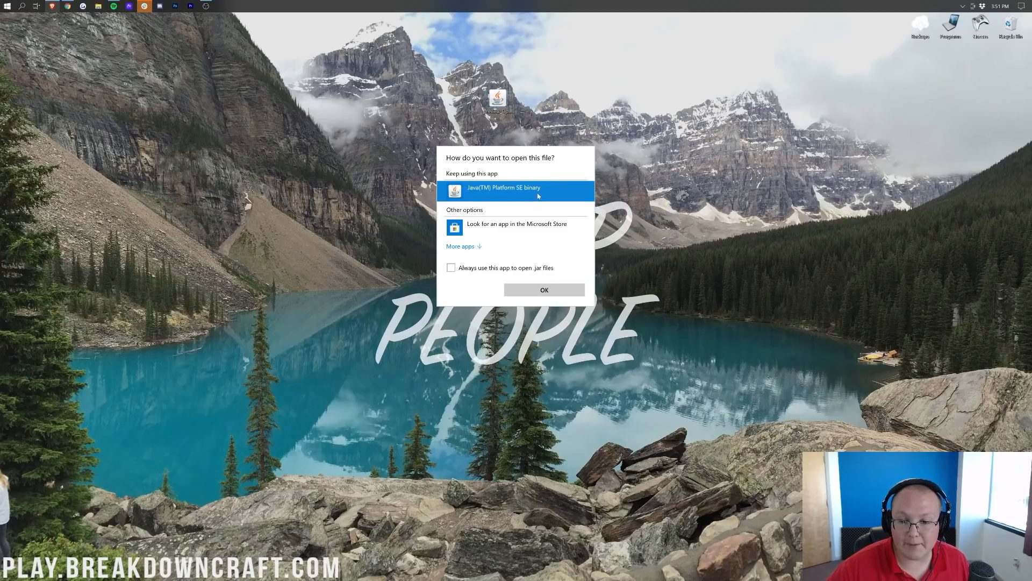
mouse_move(527, 118)
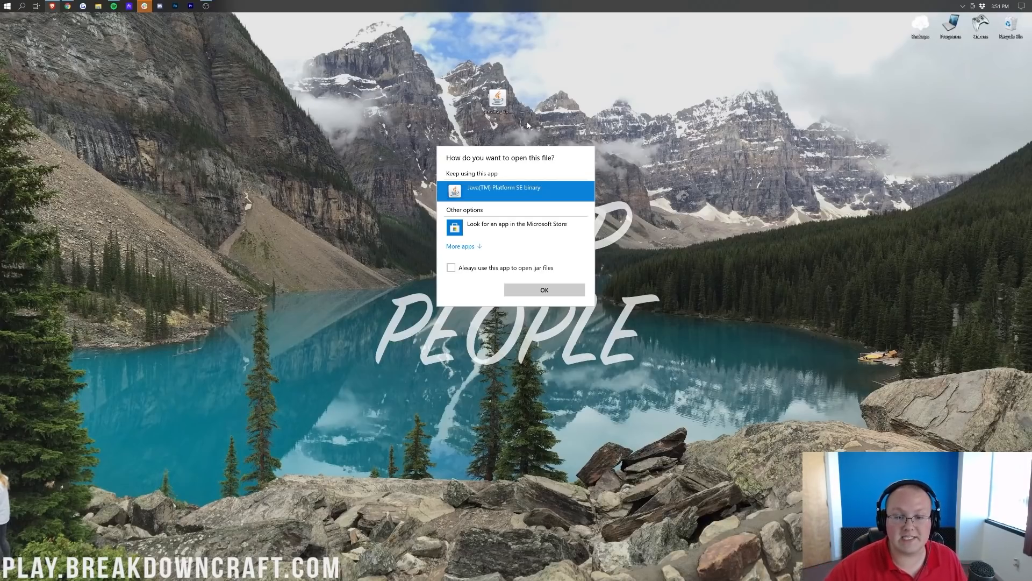
click(544, 289)
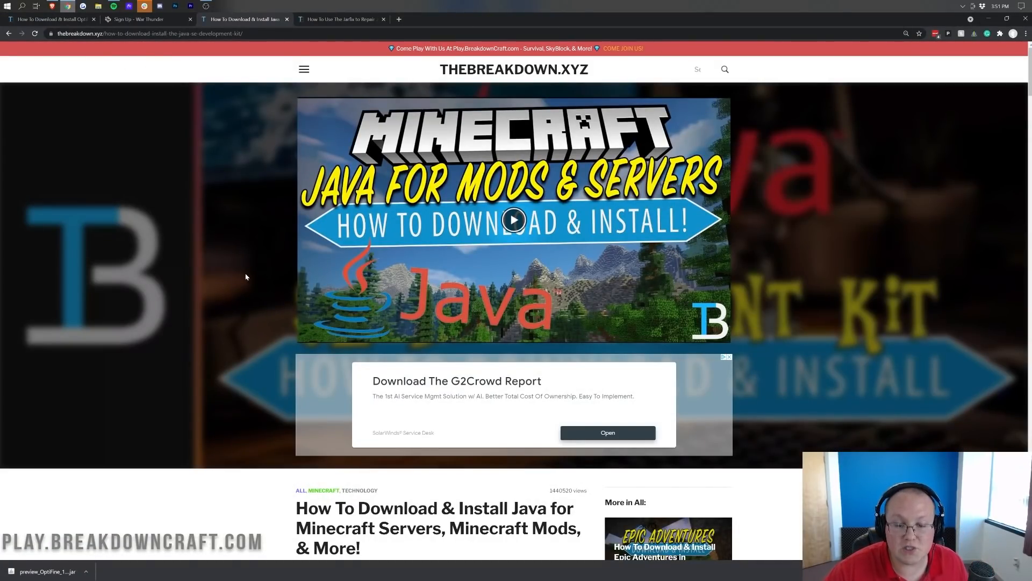
Review the Java download article, then view the Jarfix .jar repair guide tab.
scroll(down, 3)
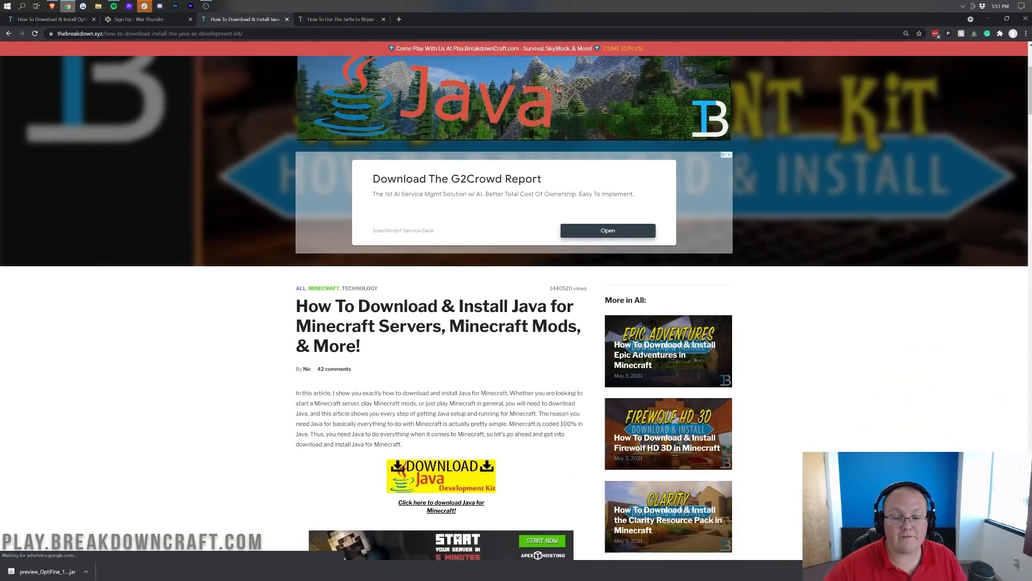
double_click(513, 325)
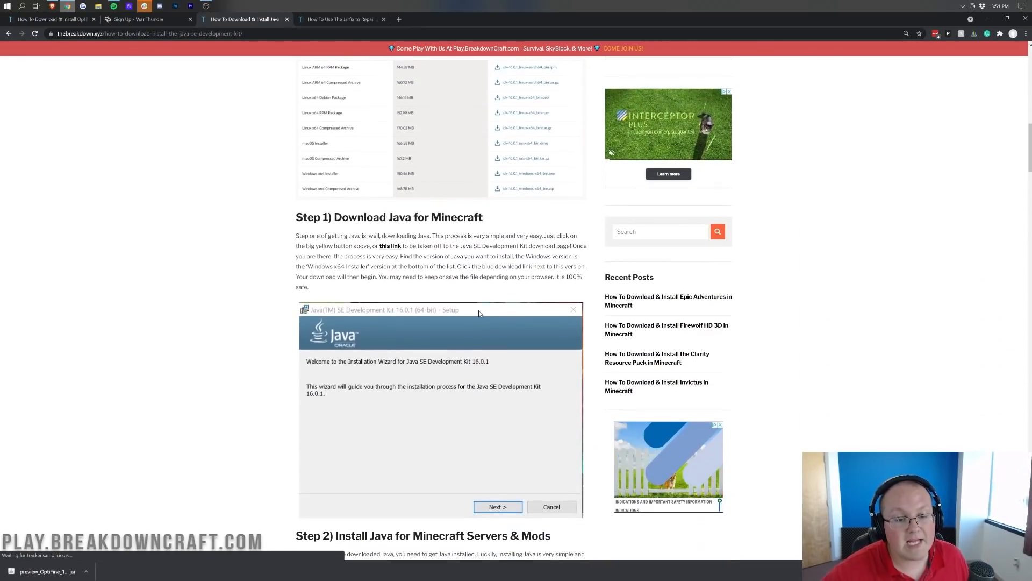
scroll(down, 3)
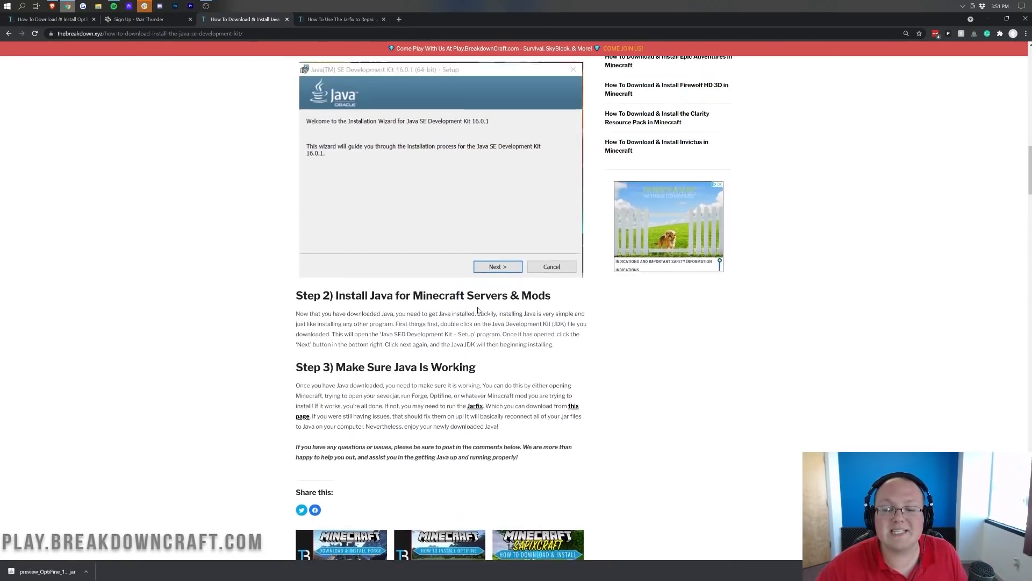
scroll(up, 3)
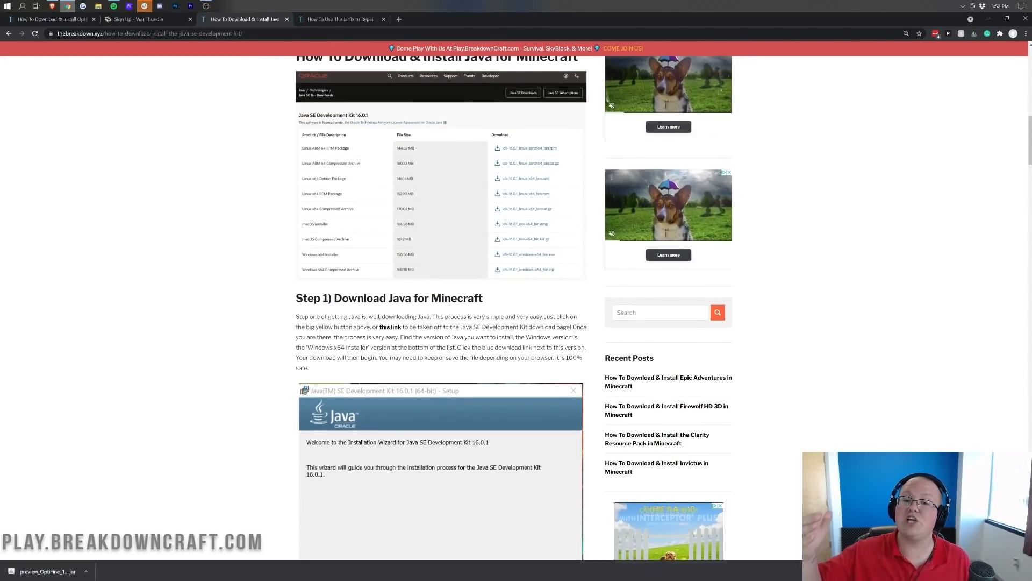
scroll(up, 3)
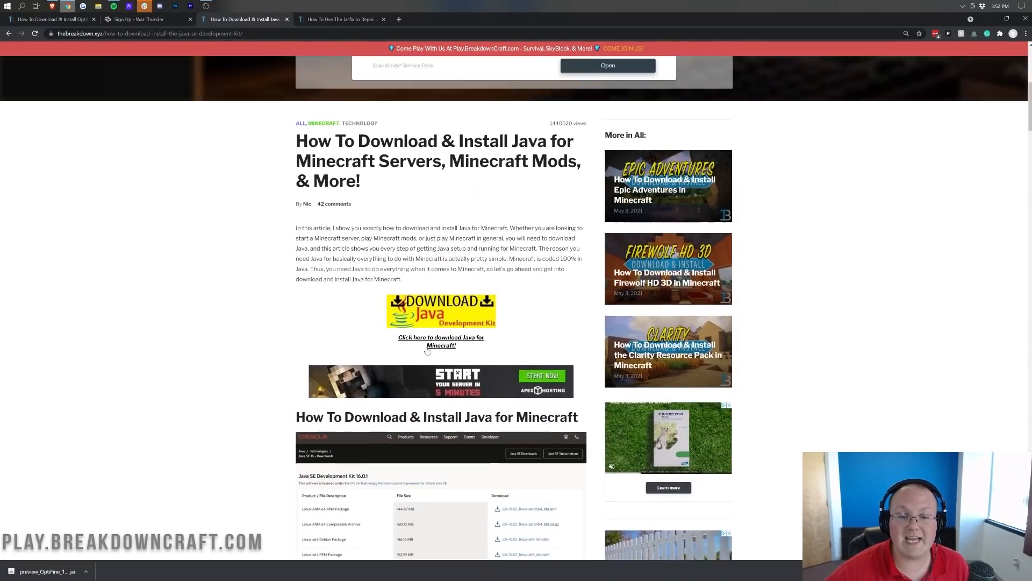
scroll(up, 3)
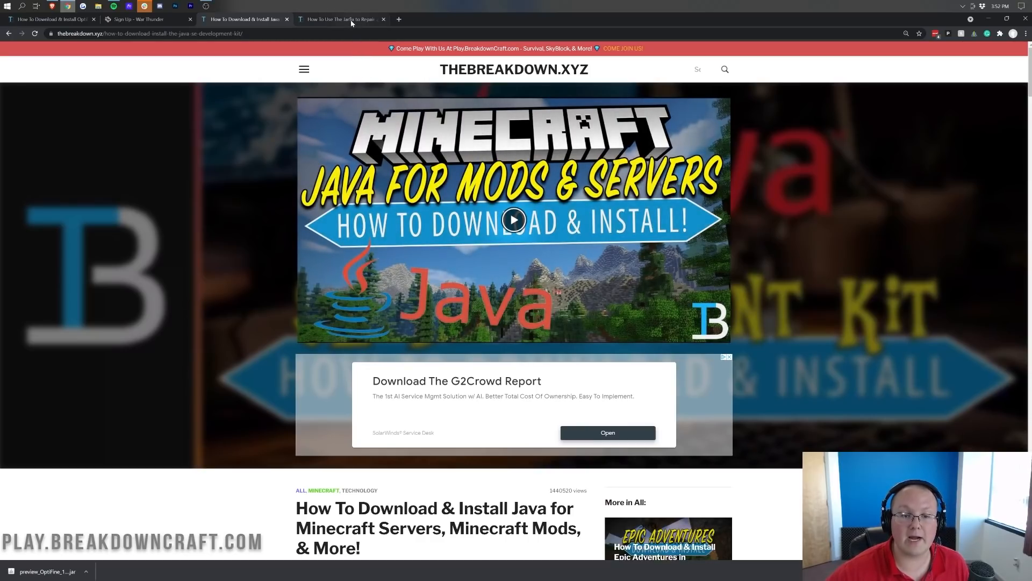
mouse_move(341, 19)
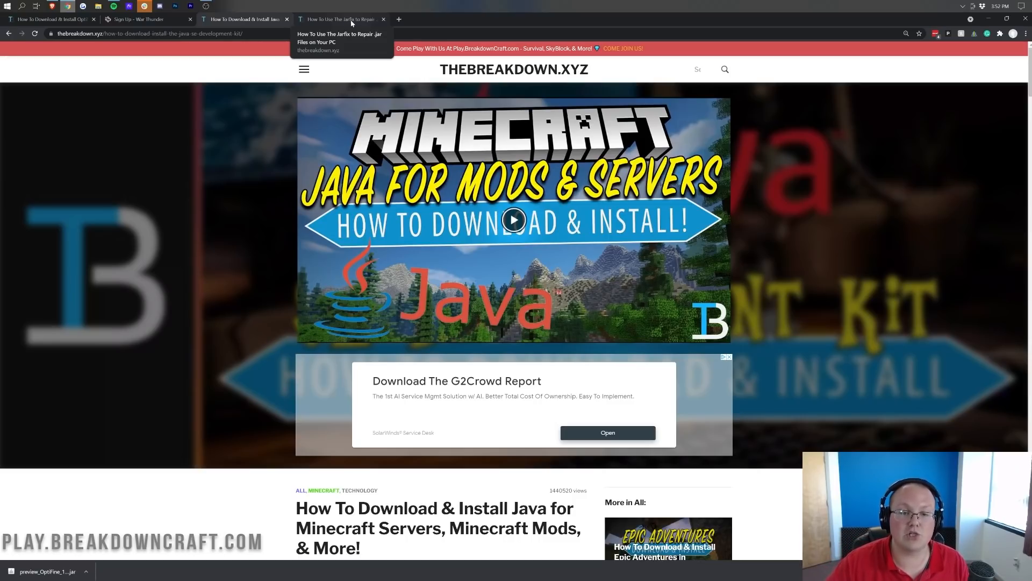
click(339, 18)
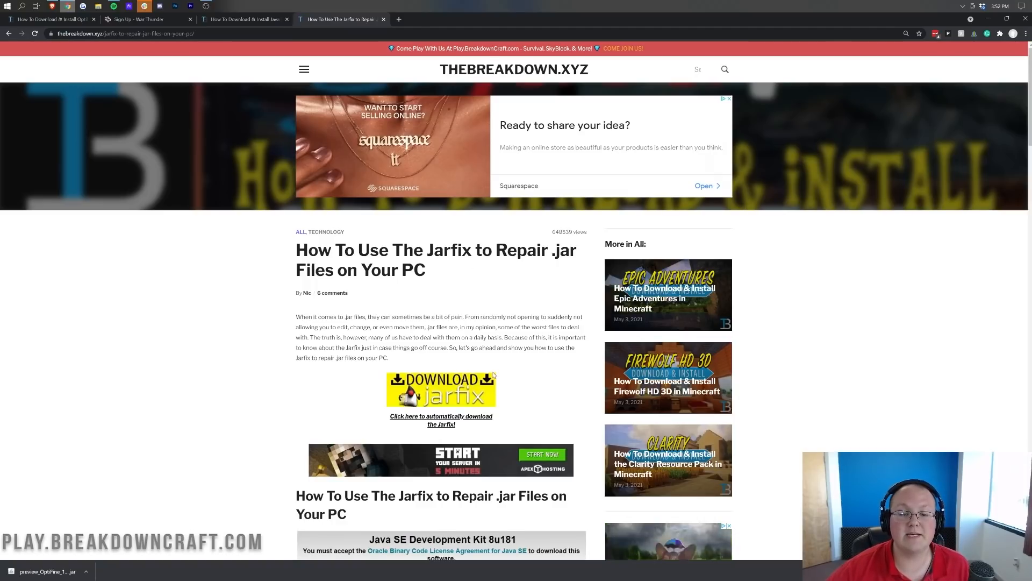
scroll(down, 3)
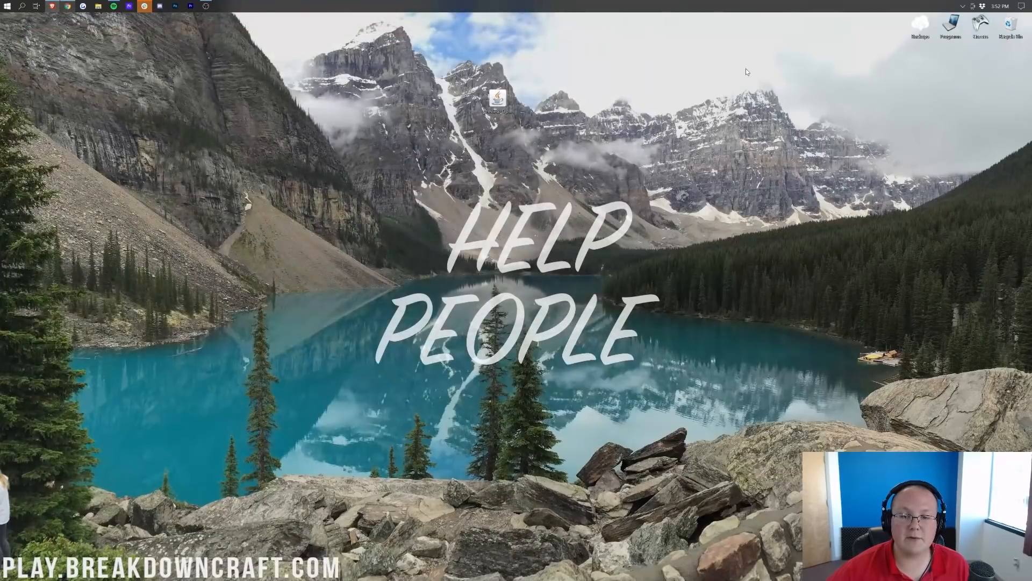
Open the OptiFine jar with Java(TM) Platform SE binary so the HD Ultra G9 pre16 installer appears.
right_click(498, 99)
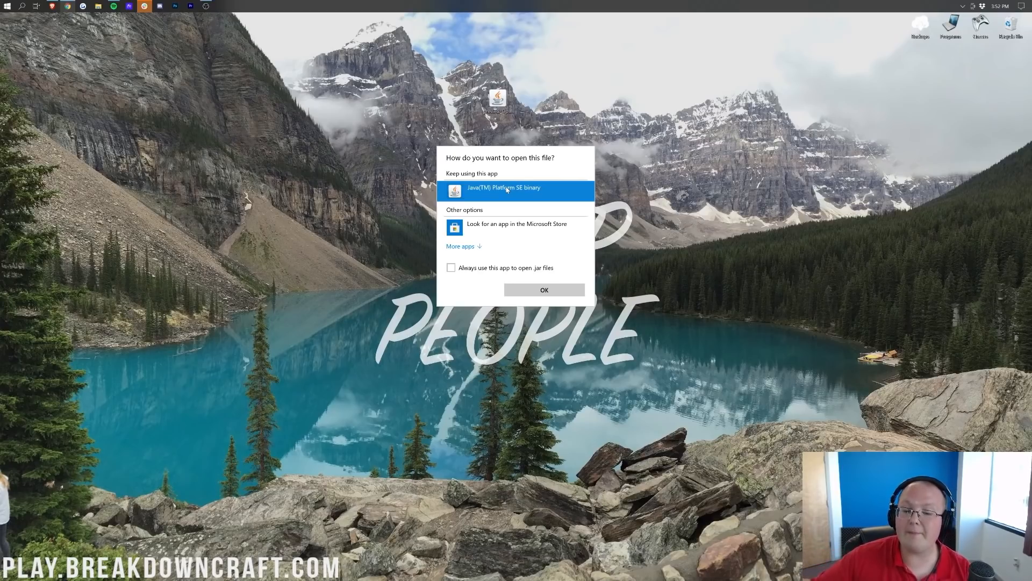
mouse_move(543, 289)
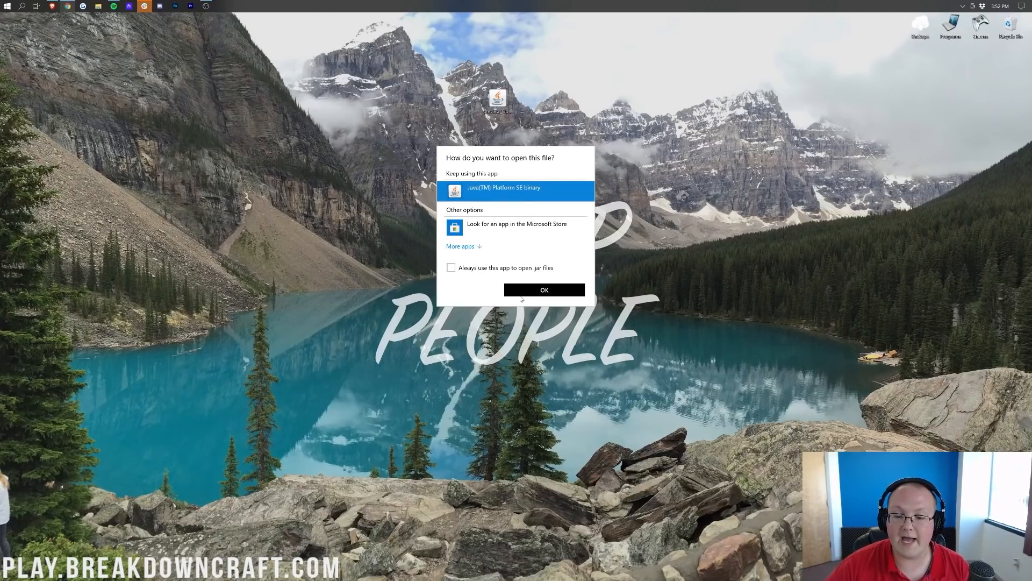
click(544, 290)
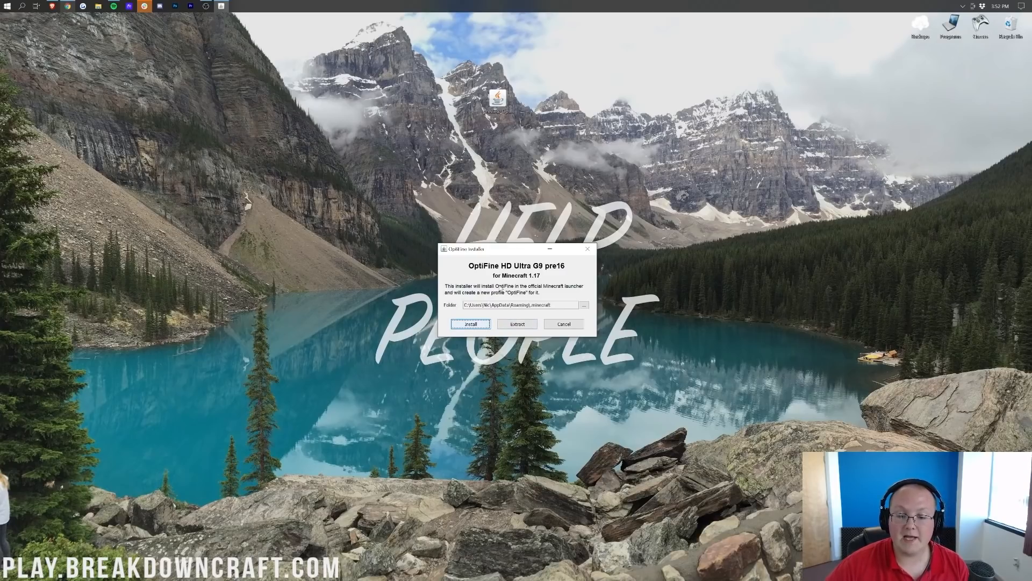
mouse_move(500, 253)
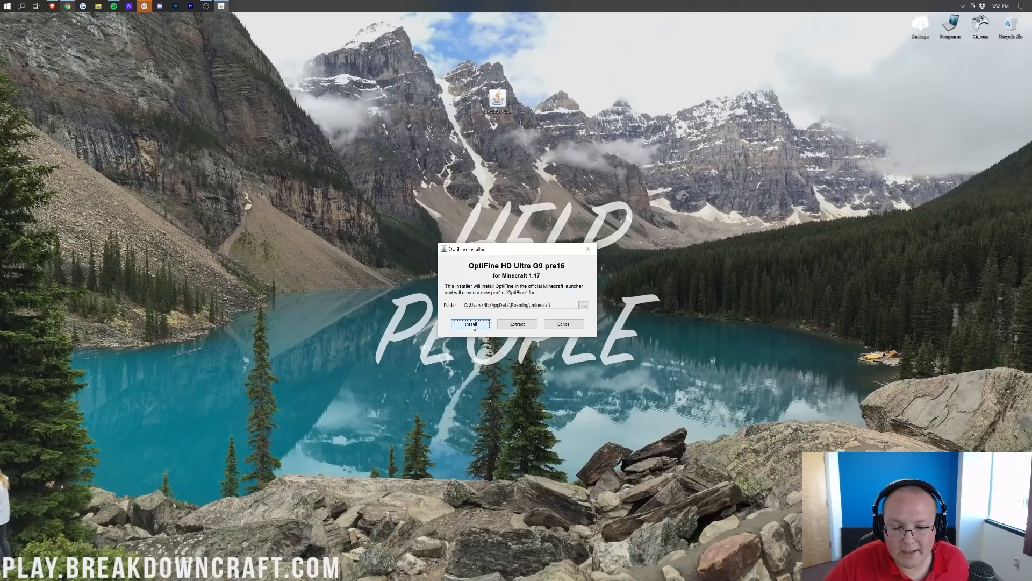
Install OptiFine into the Minecraft folder and acknowledge the successful installation message.
click(470, 324)
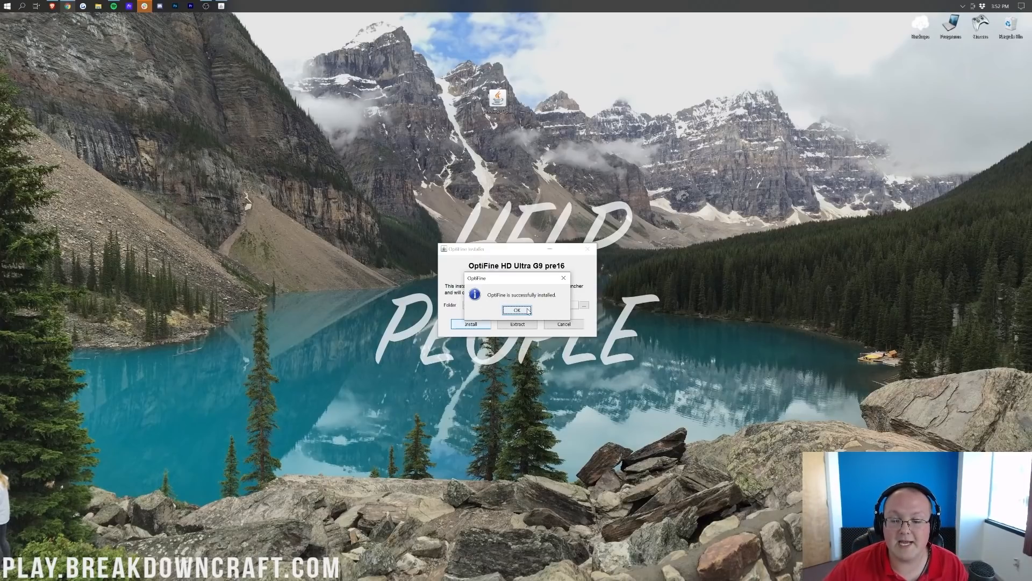
click(518, 310)
text(min)
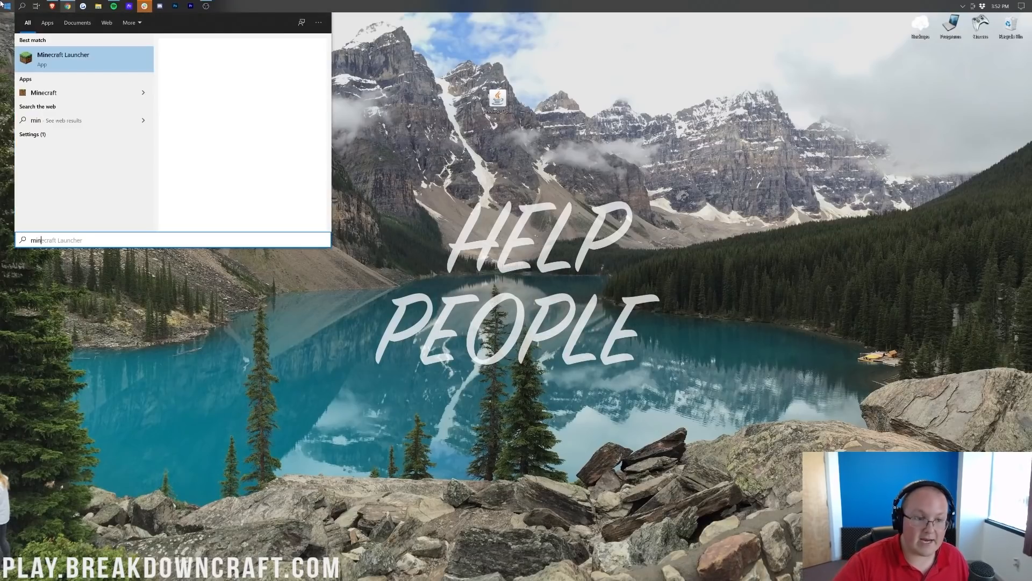
Start Minecraft Launcher, choose the OptiFine installation to play, then cancel the modified-installation warning.
click(64, 59)
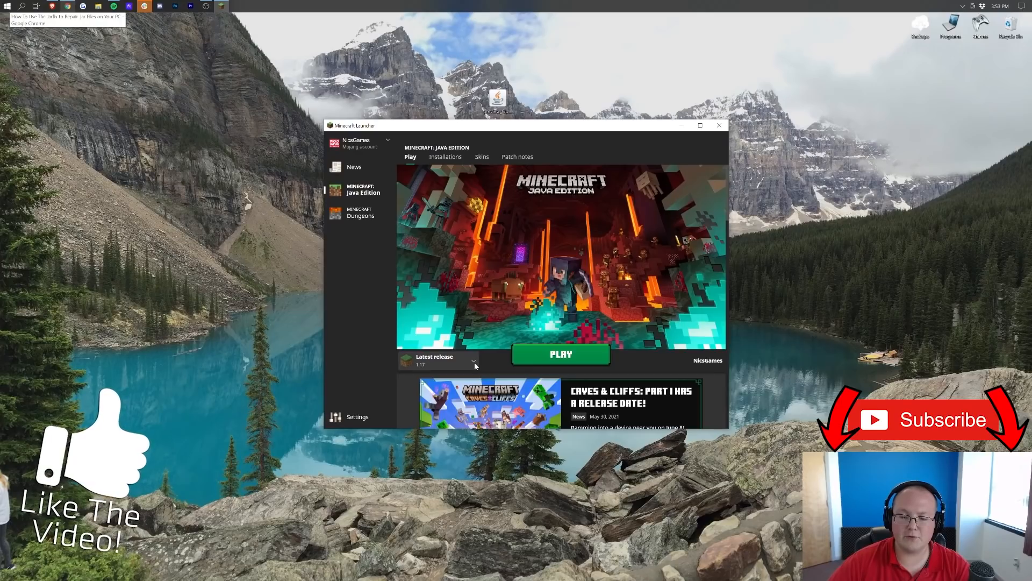
click(474, 361)
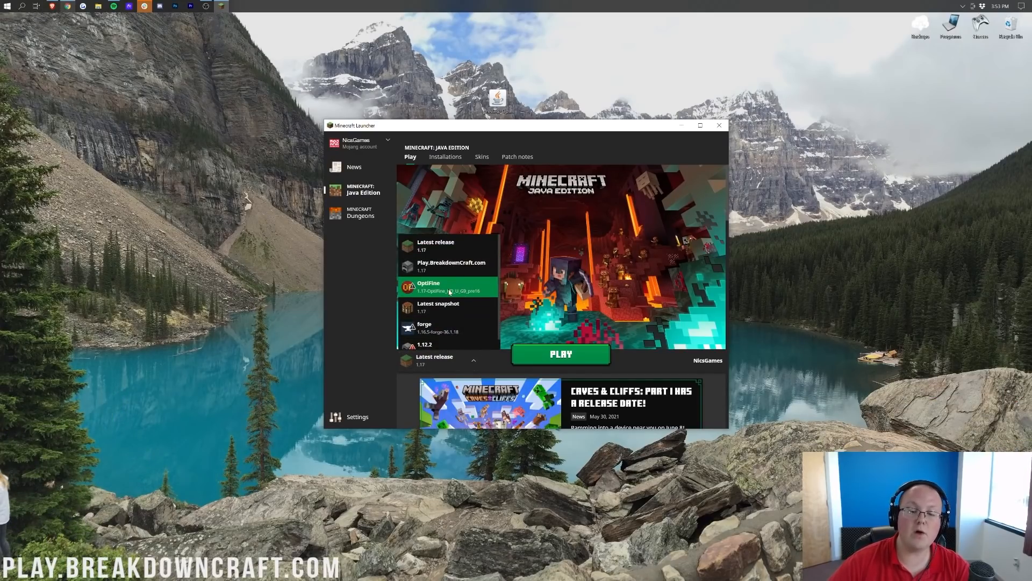
click(560, 354)
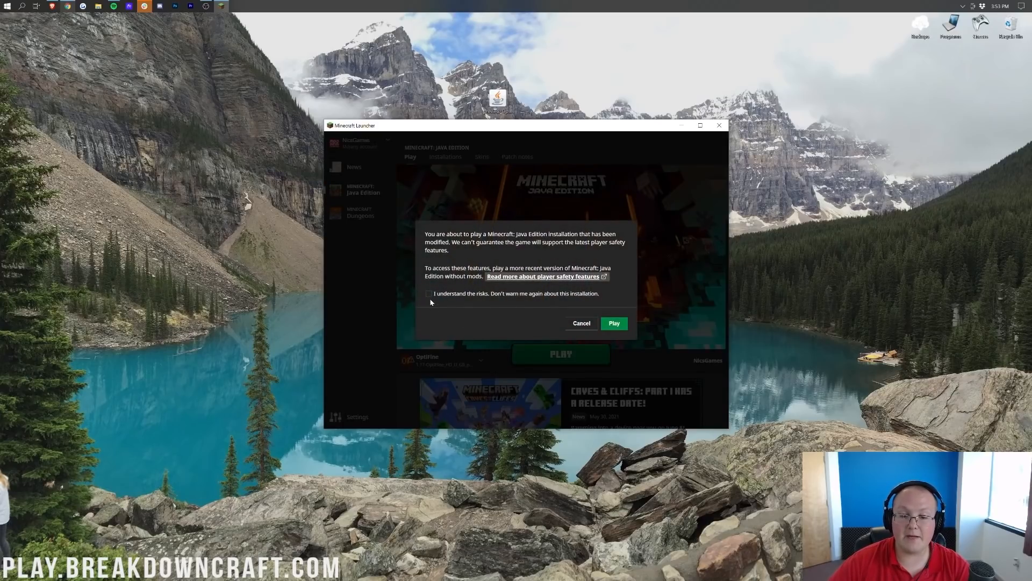
click(429, 292)
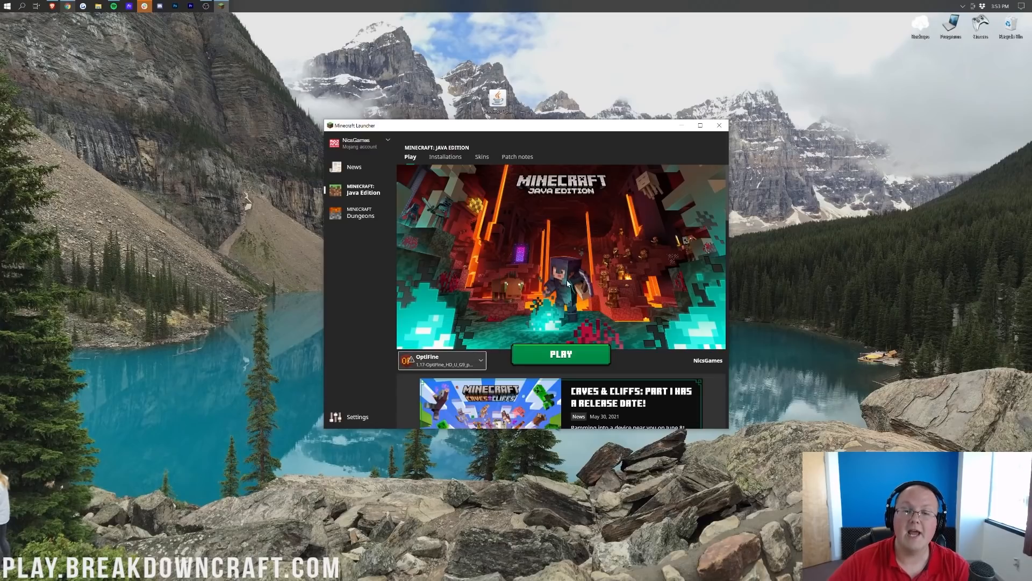
mouse_move(445, 157)
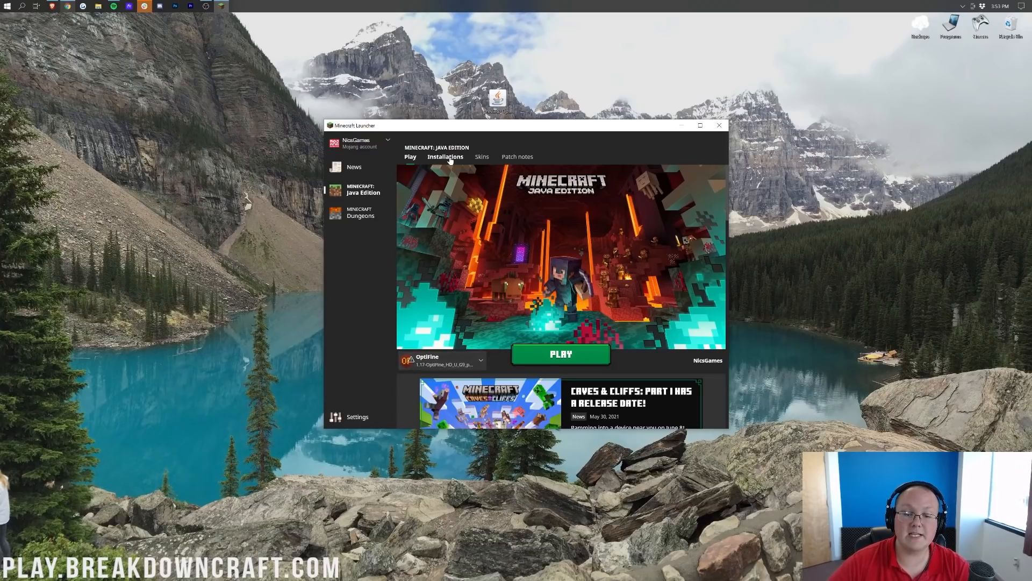
Begin a new installation named Play.BreakdownCraft.com.
click(445, 157)
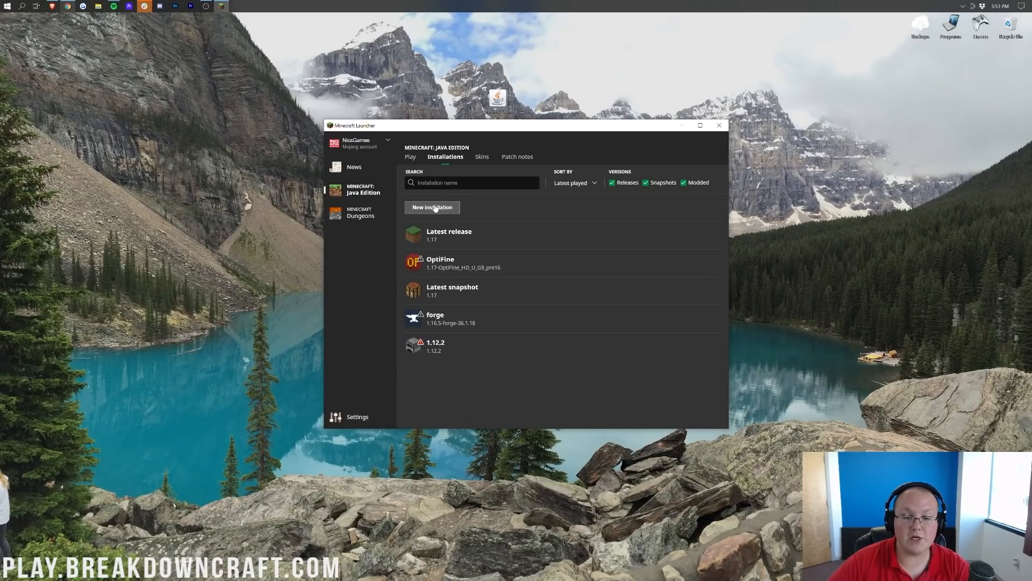
click(432, 207)
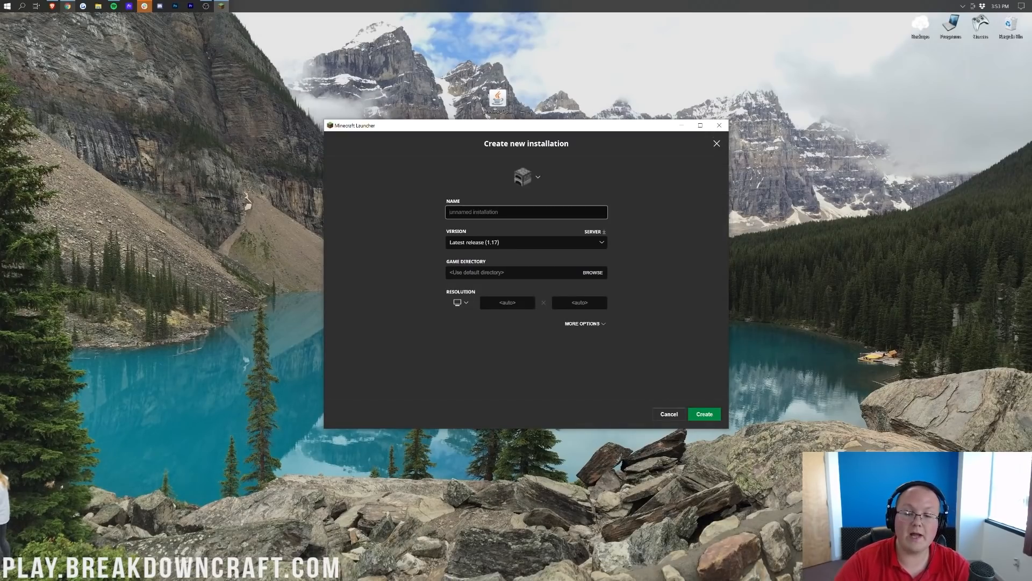
text(Play.BreakdownCraft.com)
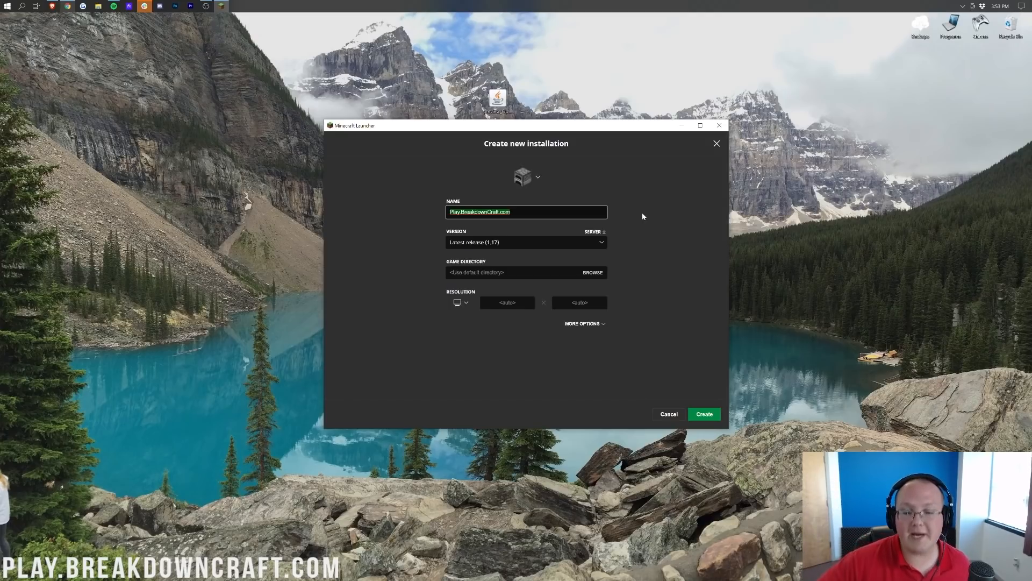
mouse_move(479, 247)
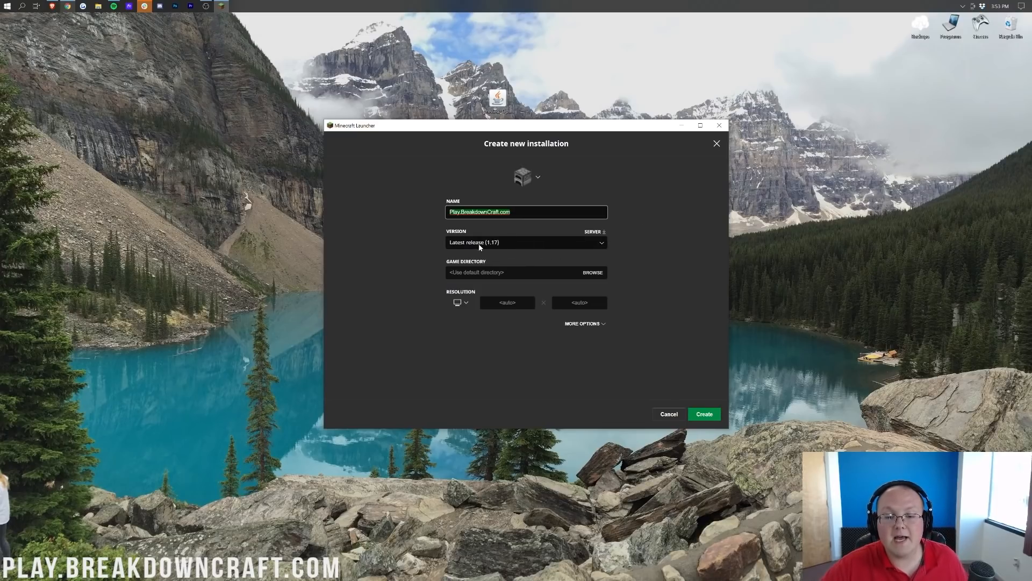
Choose version release 1.17-OptiFine_HD_U_G8_pre16 at 1920x1080 resolution and create the installation.
click(525, 242)
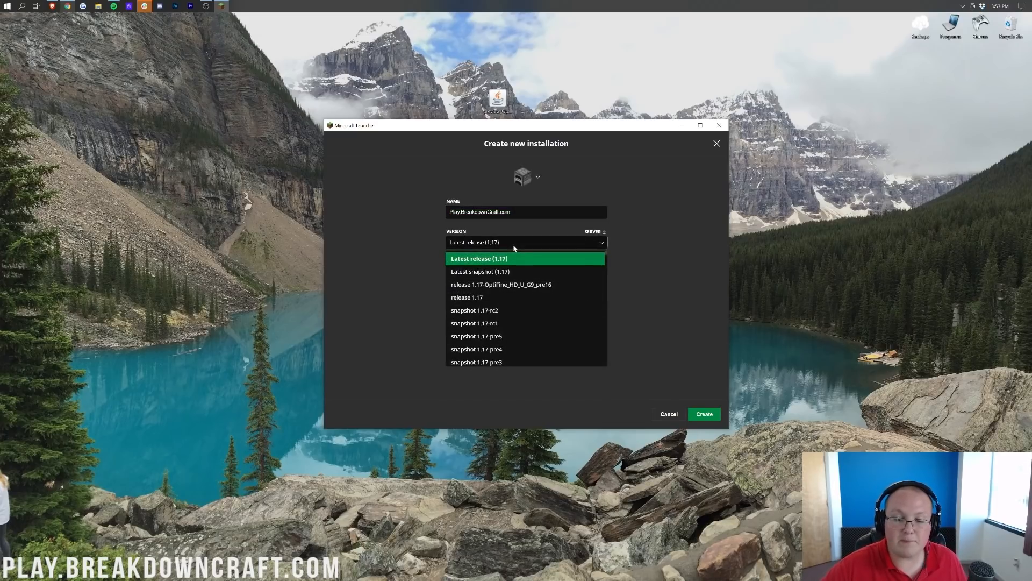
mouse_move(527, 283)
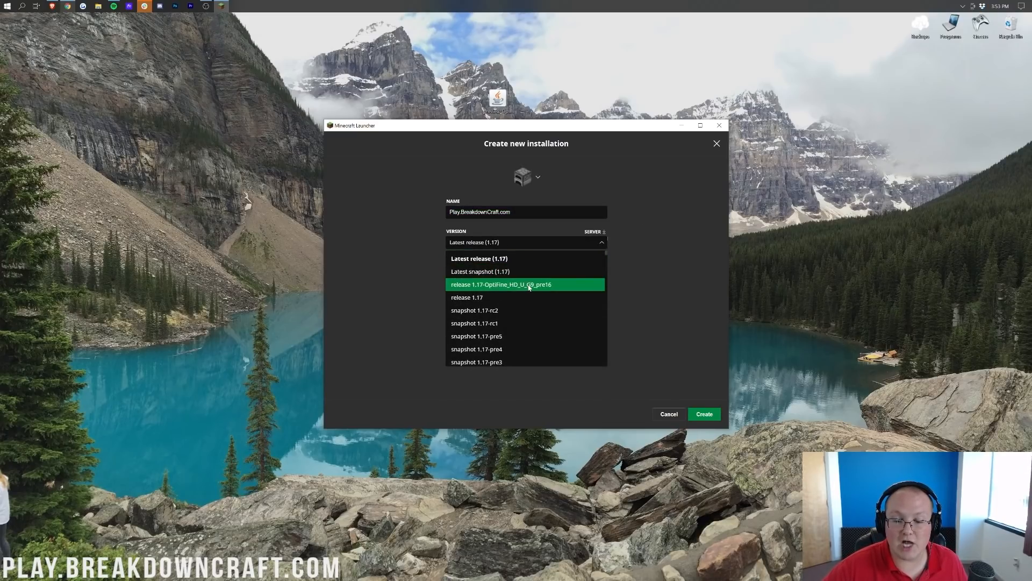
click(502, 283)
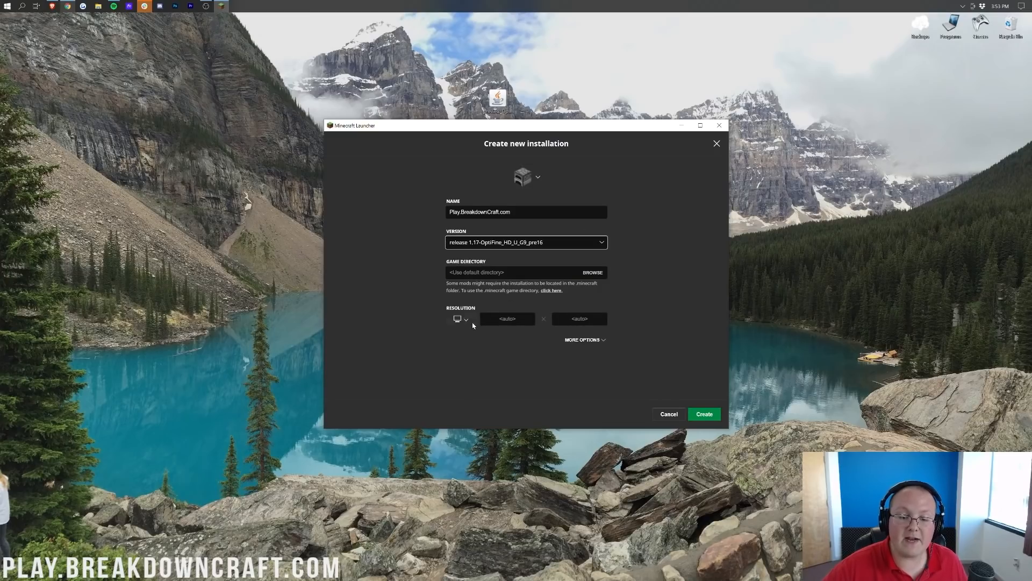
click(459, 318)
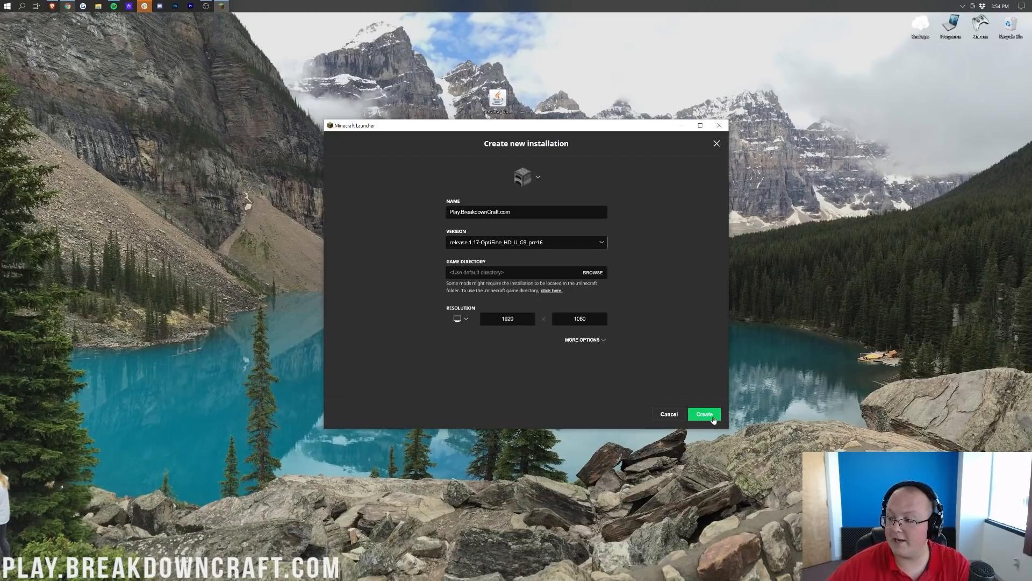
click(703, 413)
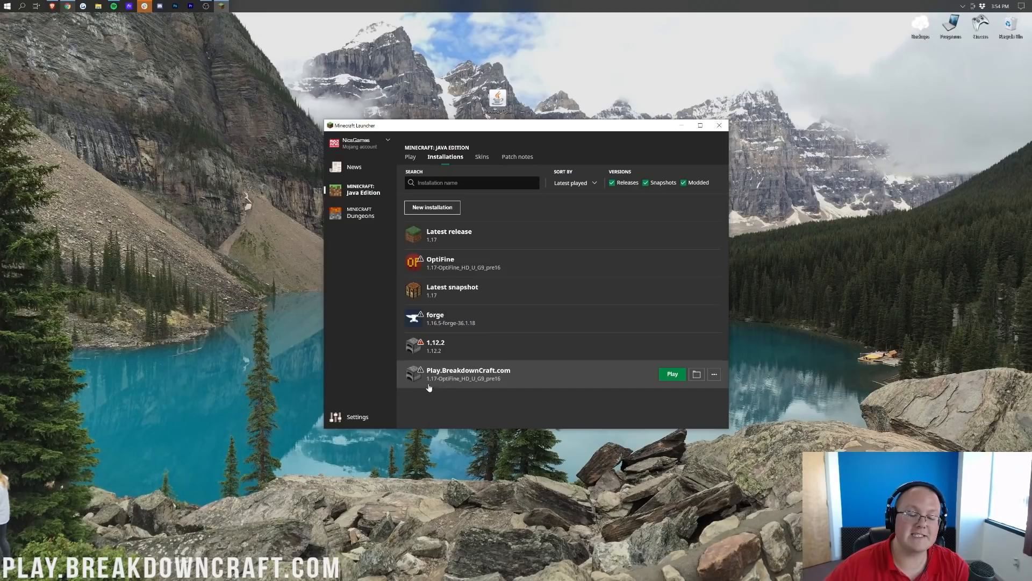
mouse_move(521, 407)
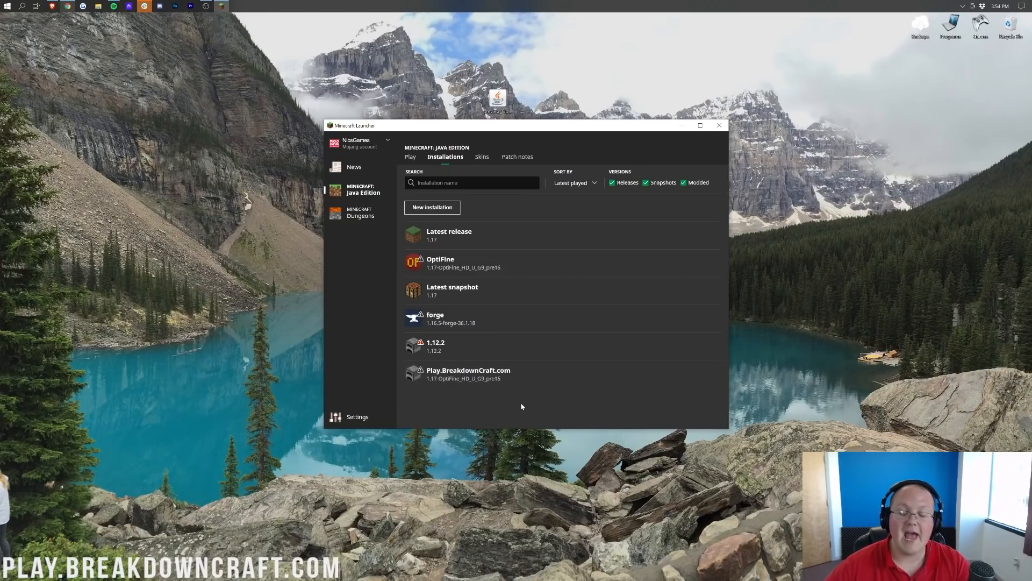
mouse_move(692, 192)
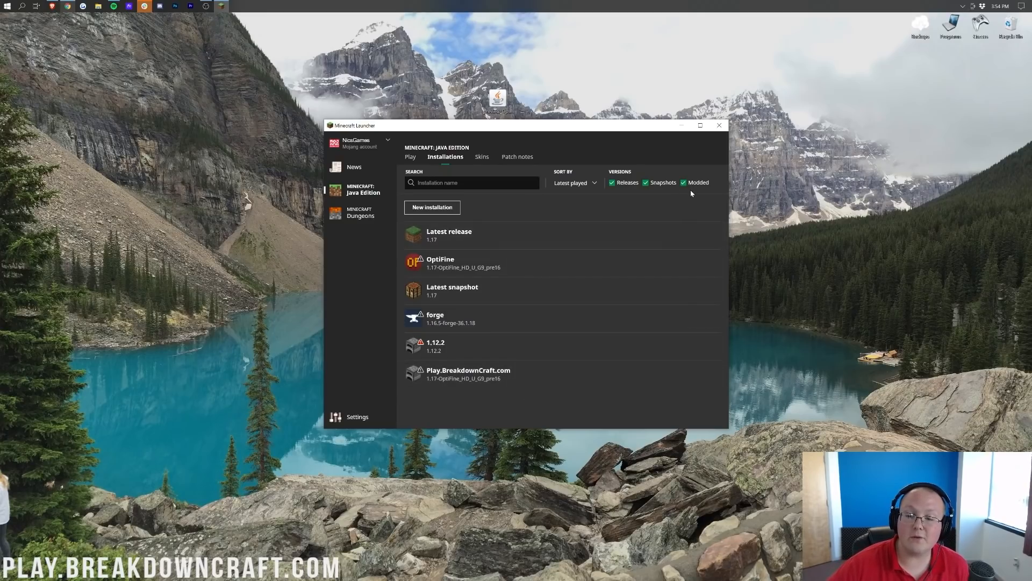
click(682, 183)
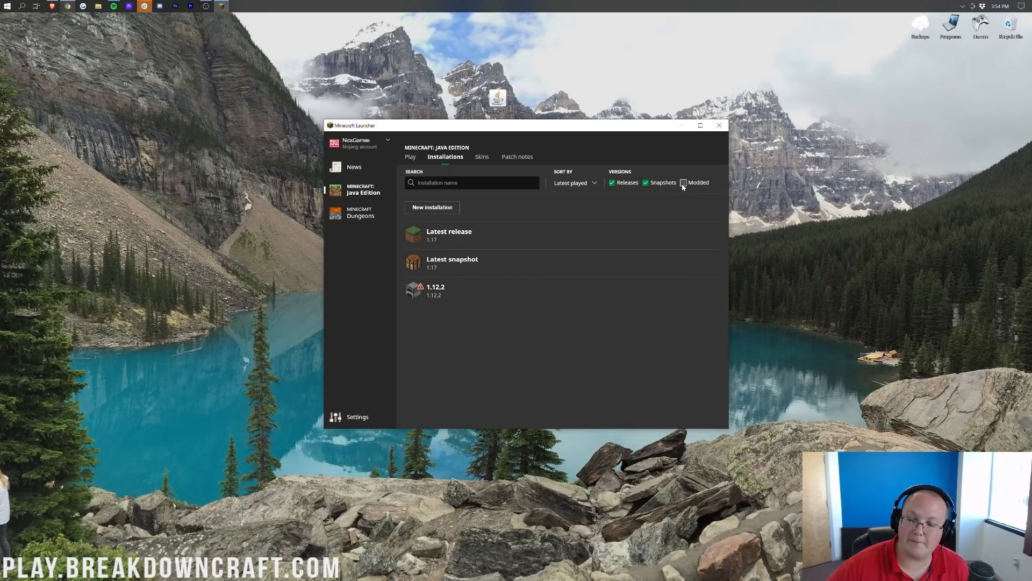
click(684, 183)
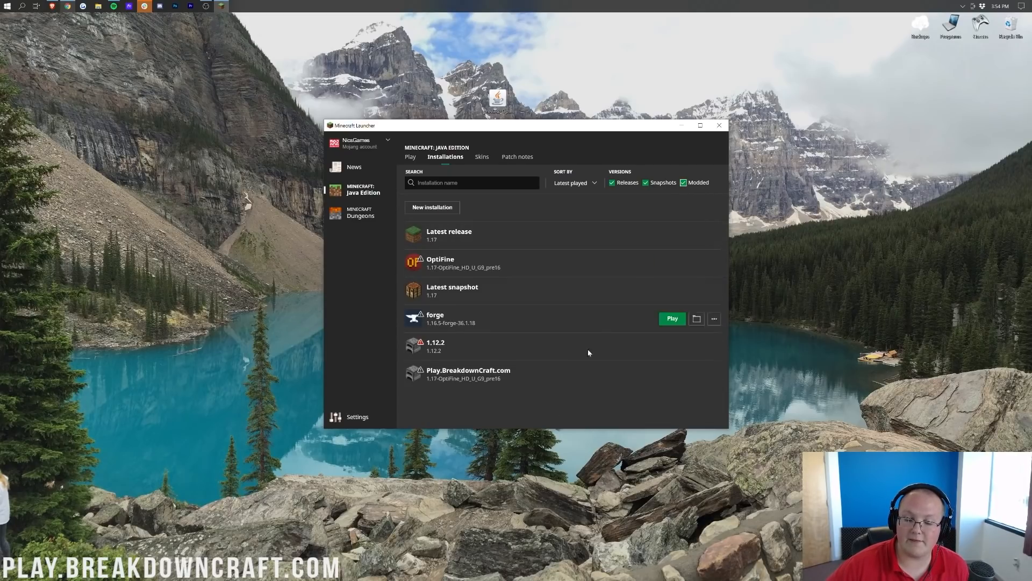
mouse_move(531, 374)
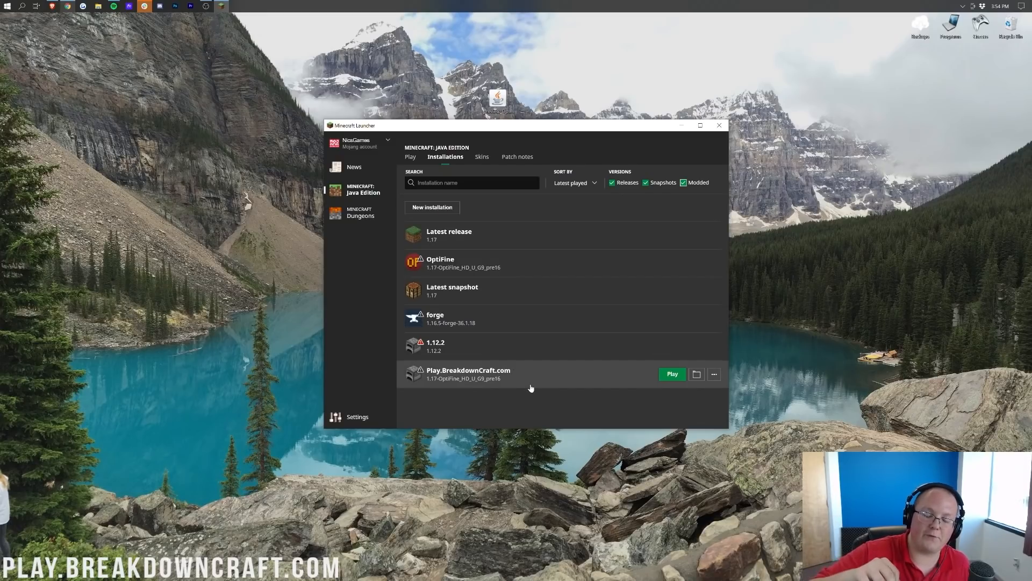
mouse_move(652, 281)
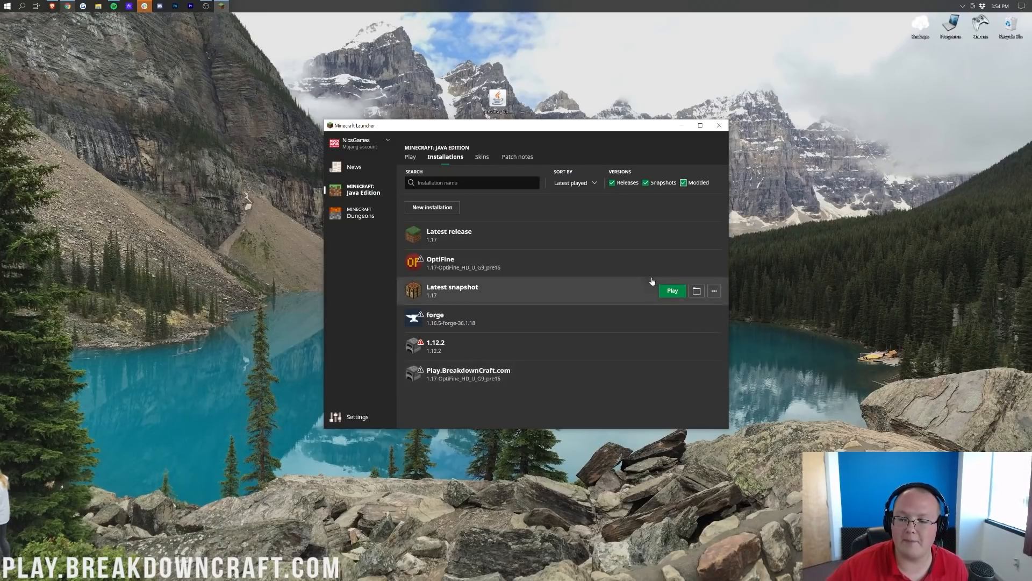
click(684, 183)
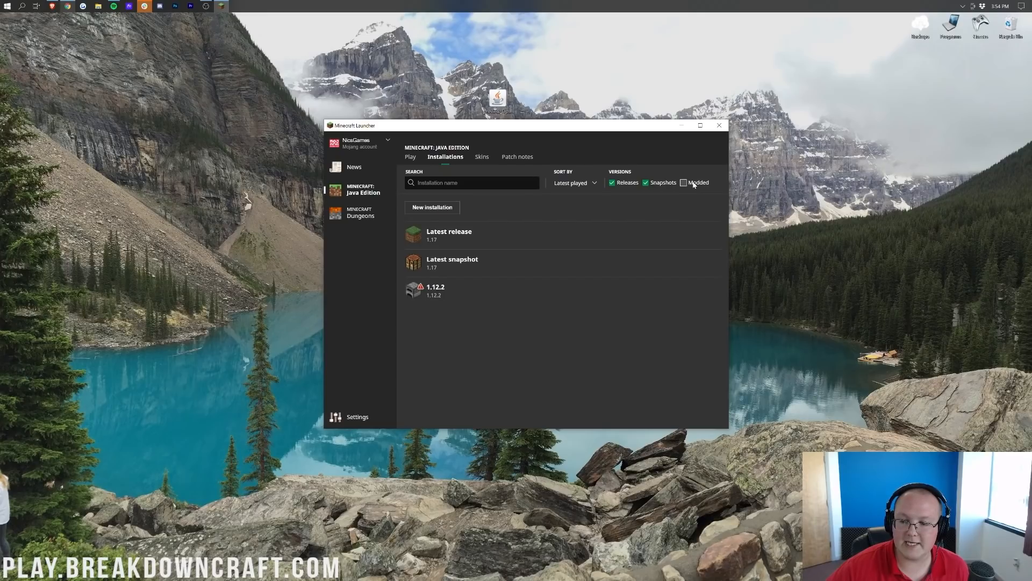
click(684, 183)
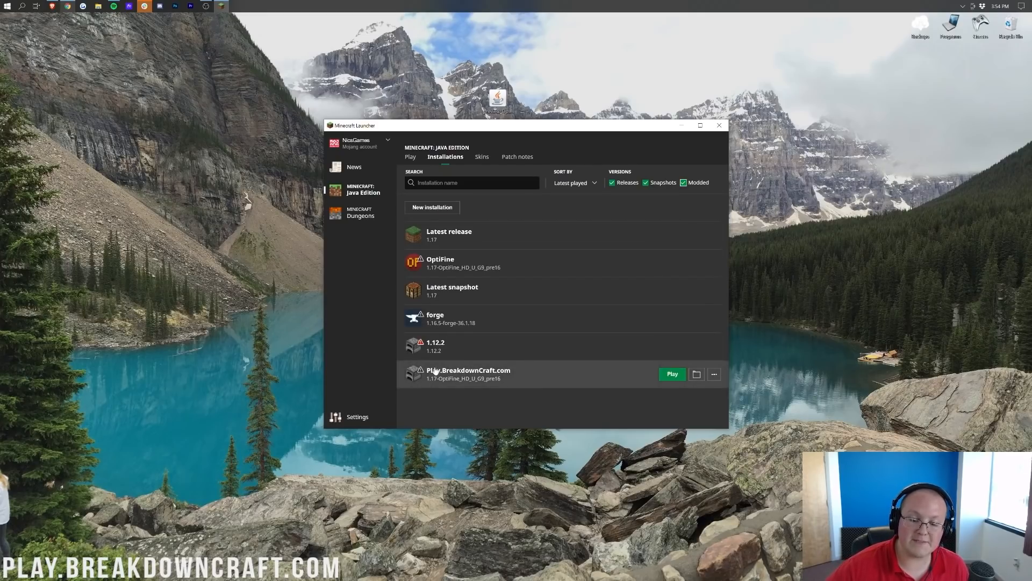
mouse_move(431, 387)
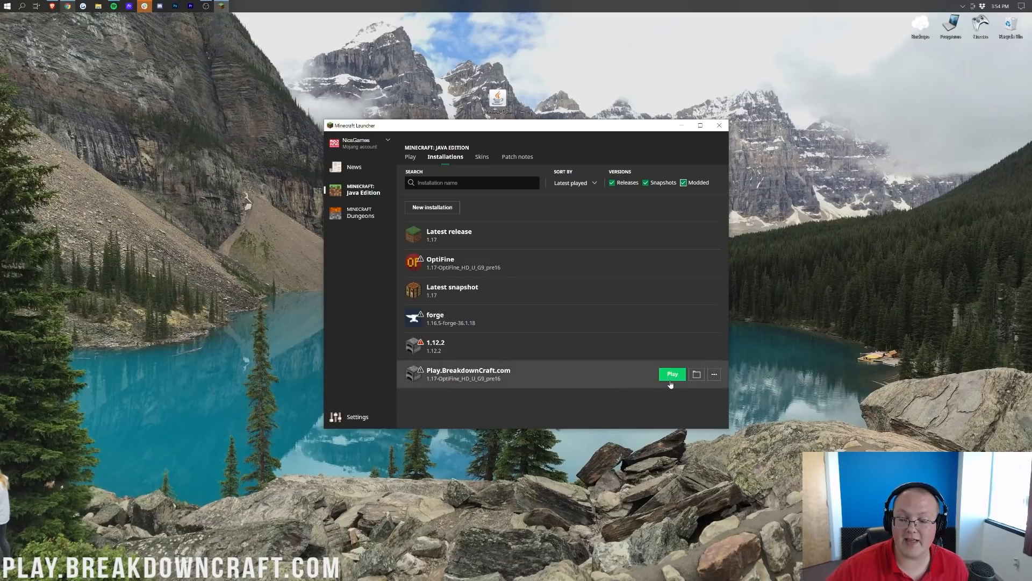
Play the Play.BreakdownCraft.com installation, accepting the modified-installation risk warning.
click(671, 374)
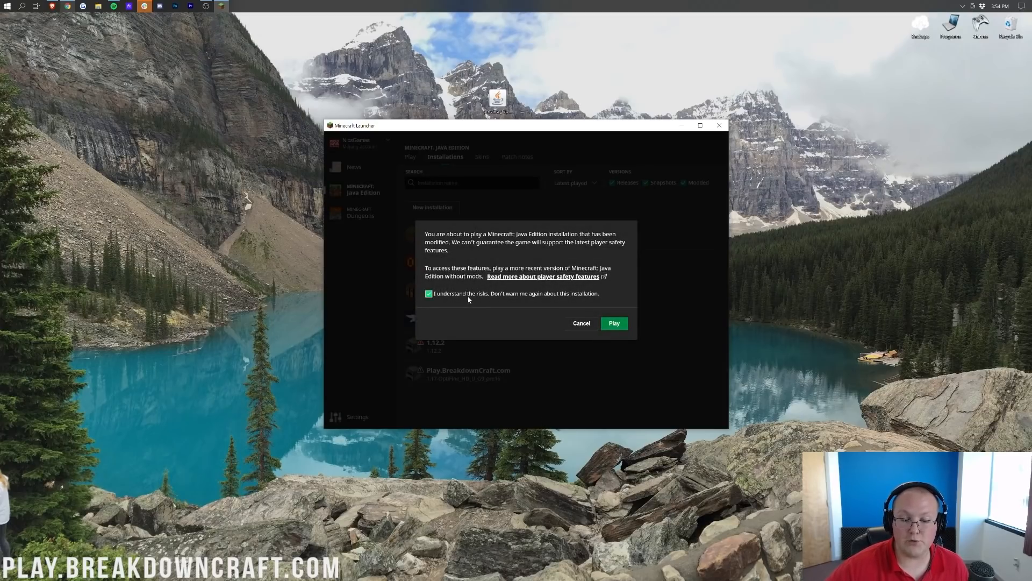
mouse_move(614, 335)
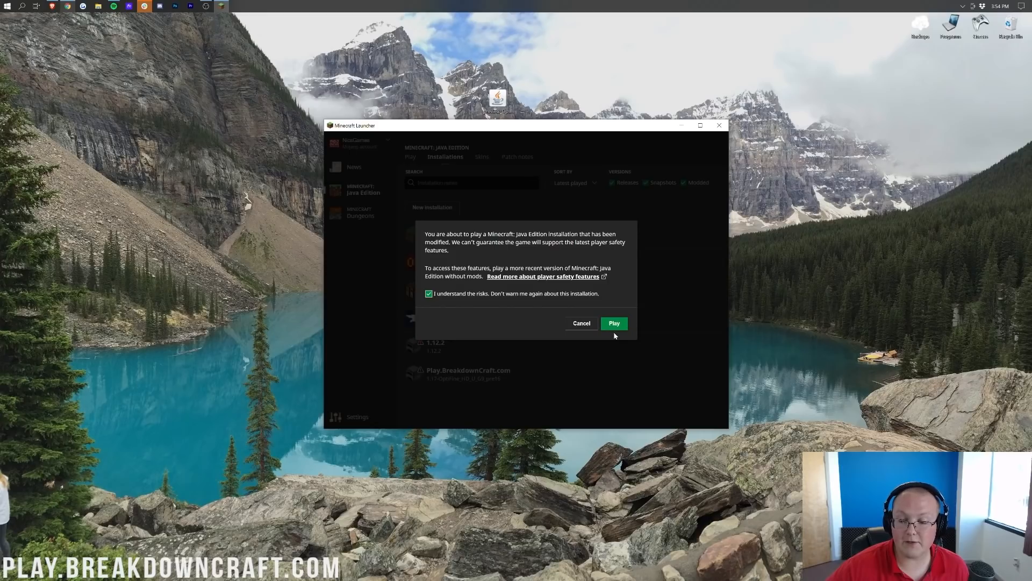
click(613, 323)
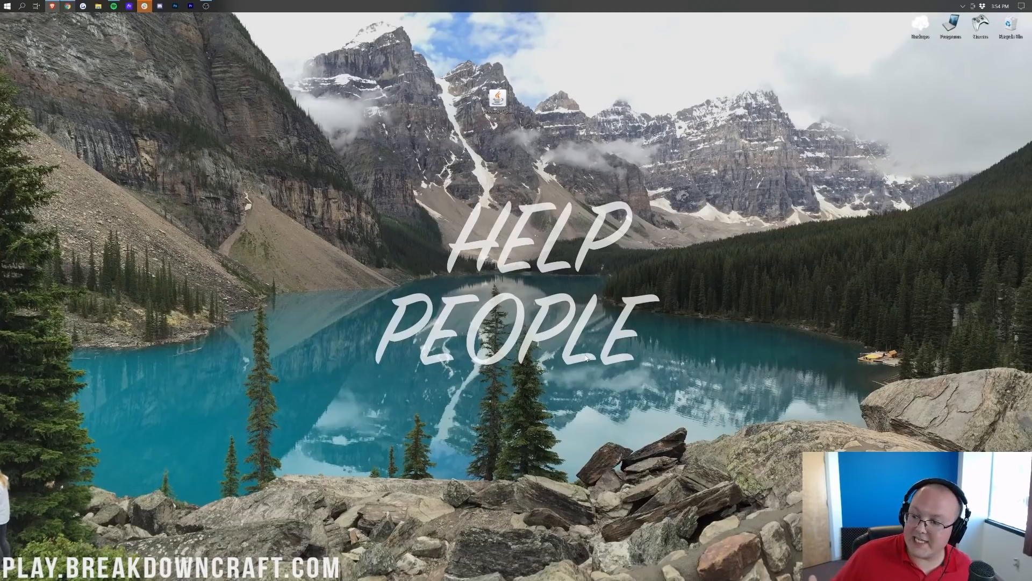
From the title screen enter Options, glance at Resource Packs and return to Options.
double_click(498, 96)
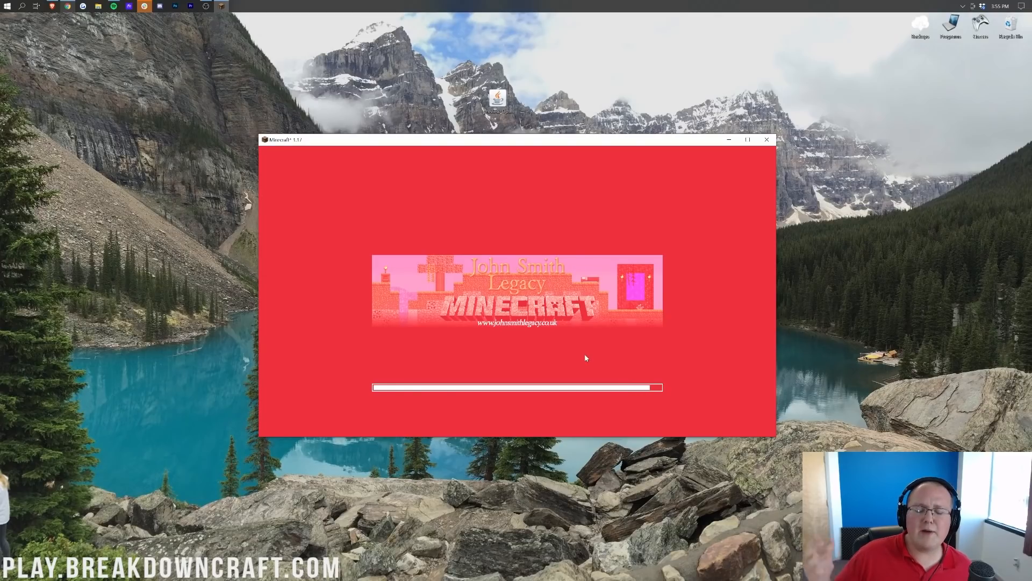
mouse_move(639, 253)
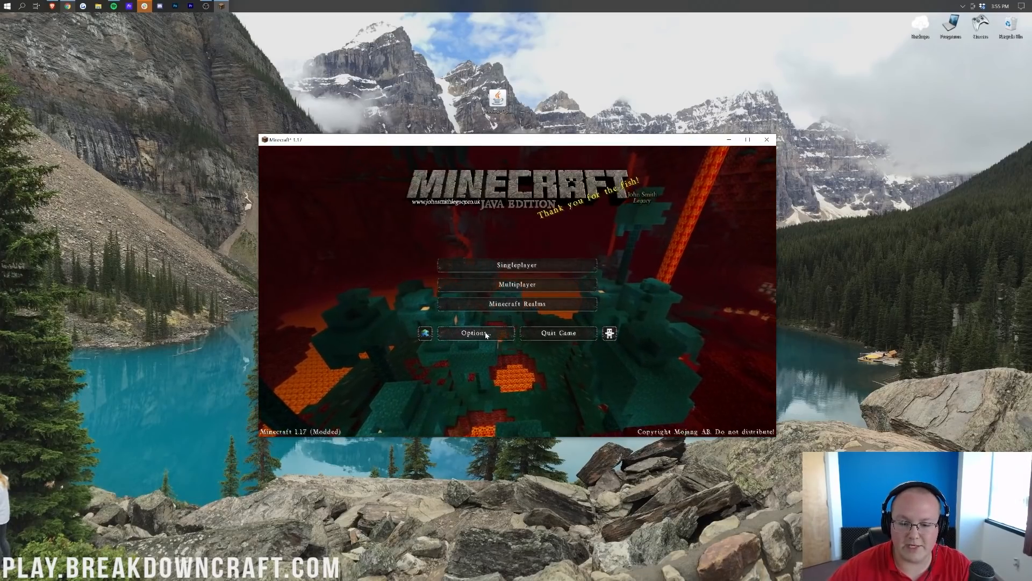
click(476, 333)
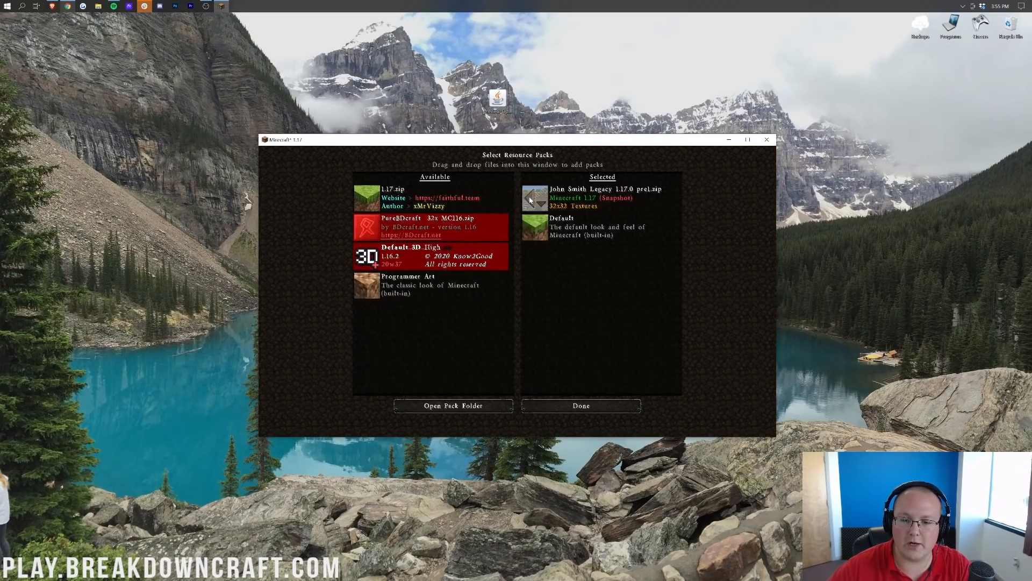
click(579, 405)
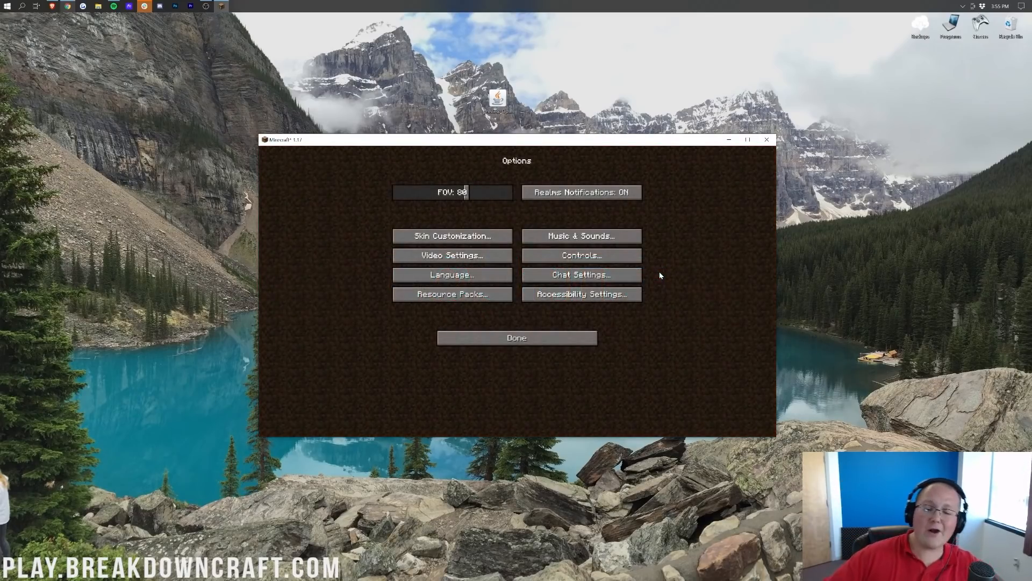
In Video Settings set Render Distance to 15 chunks, review Animations and Other, then return to Options.
click(516, 336)
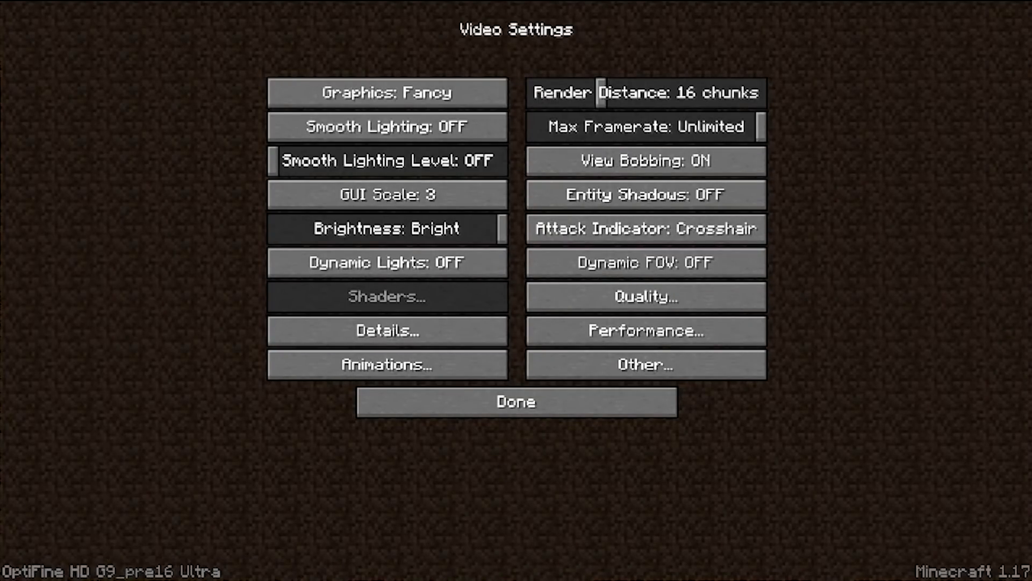
mouse_move(409, 310)
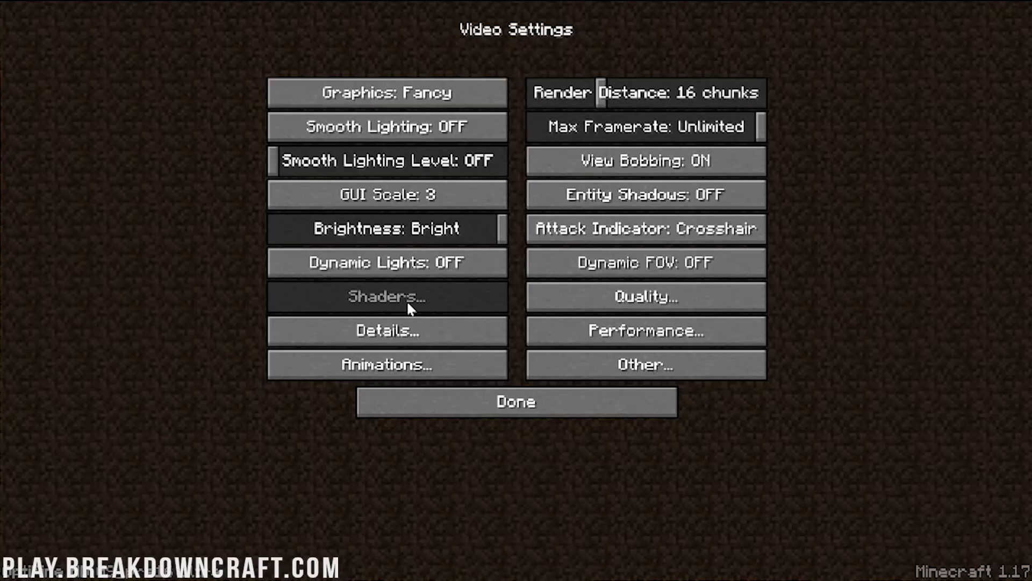
mouse_move(413, 304)
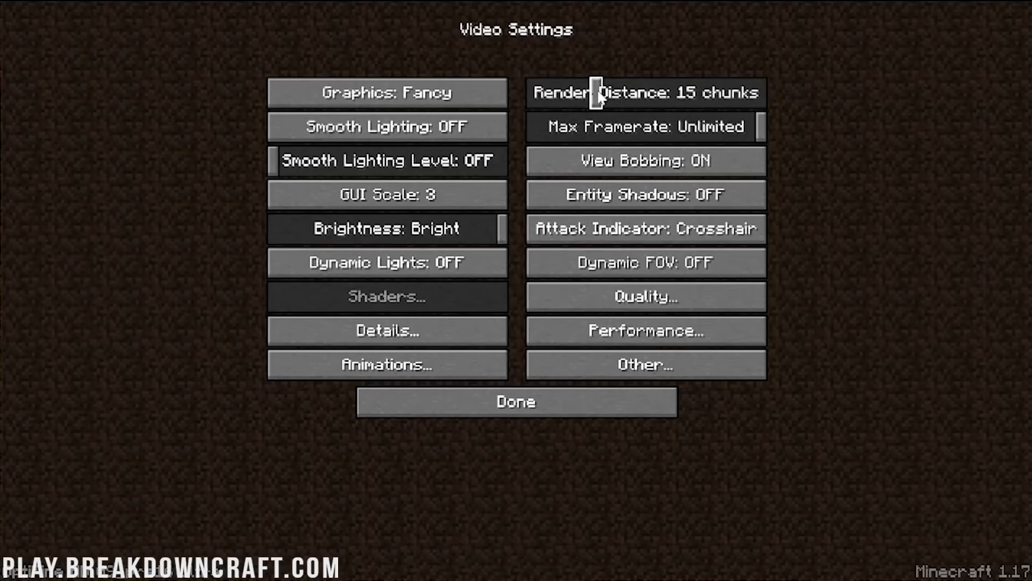
click(644, 297)
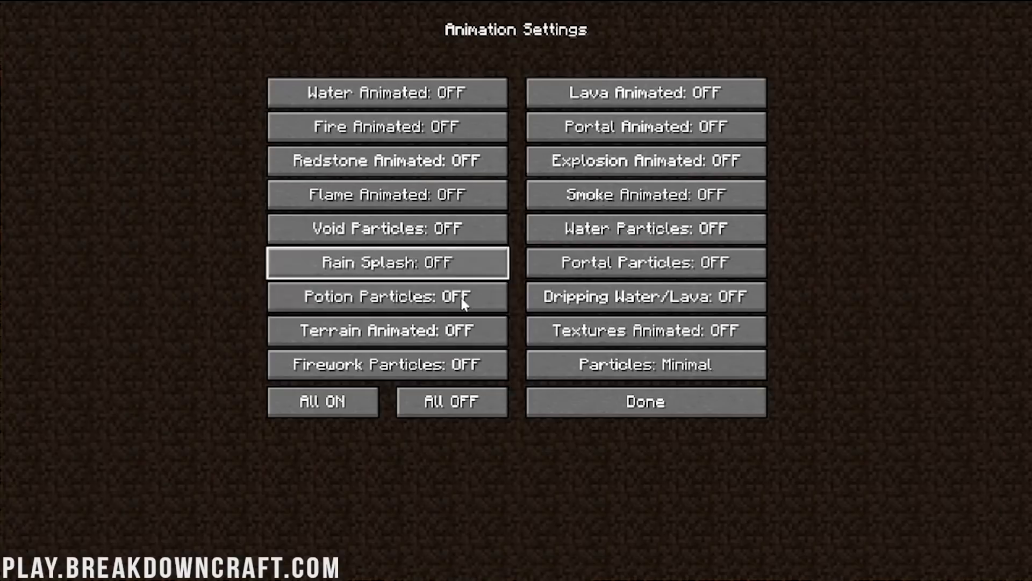
click(644, 401)
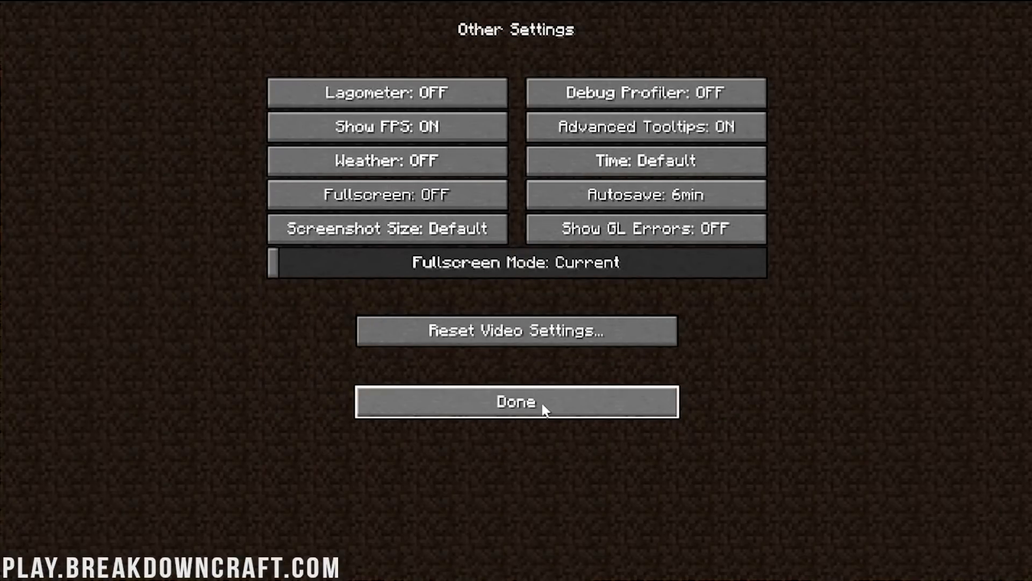
click(517, 401)
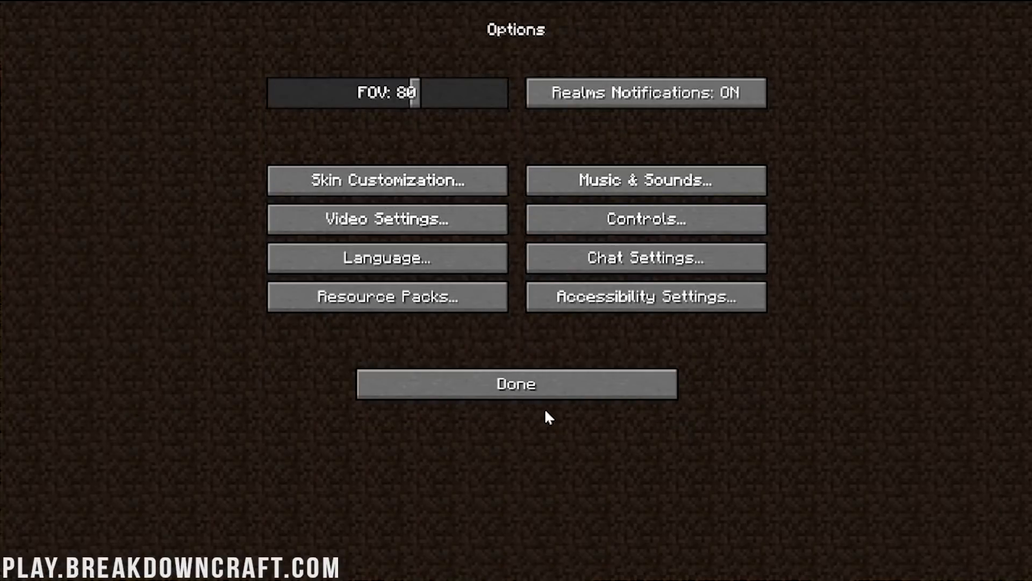
Leave Options and return to the grassy single-player world with the pig nearby.
click(516, 384)
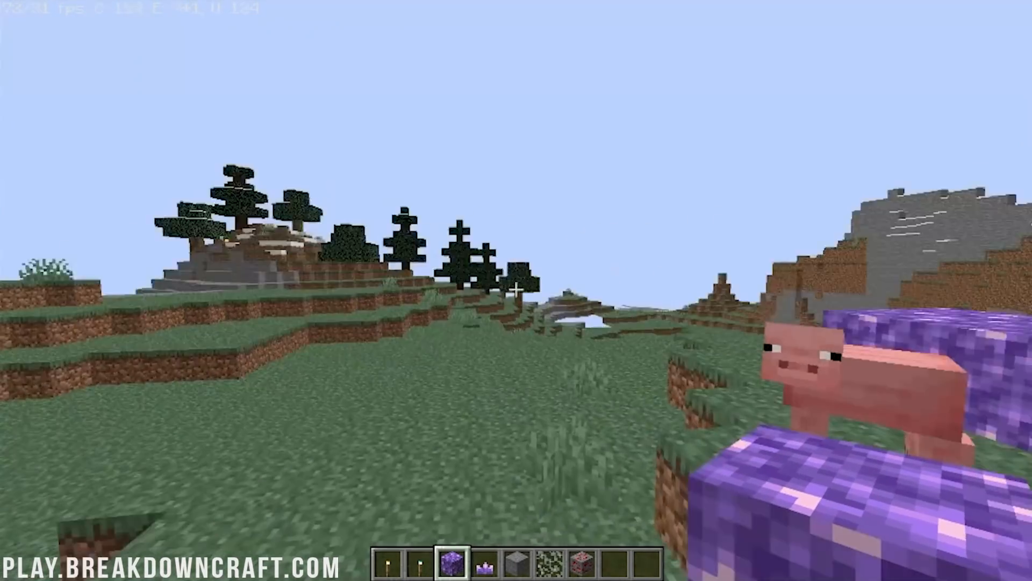
mouse_move(516, 287)
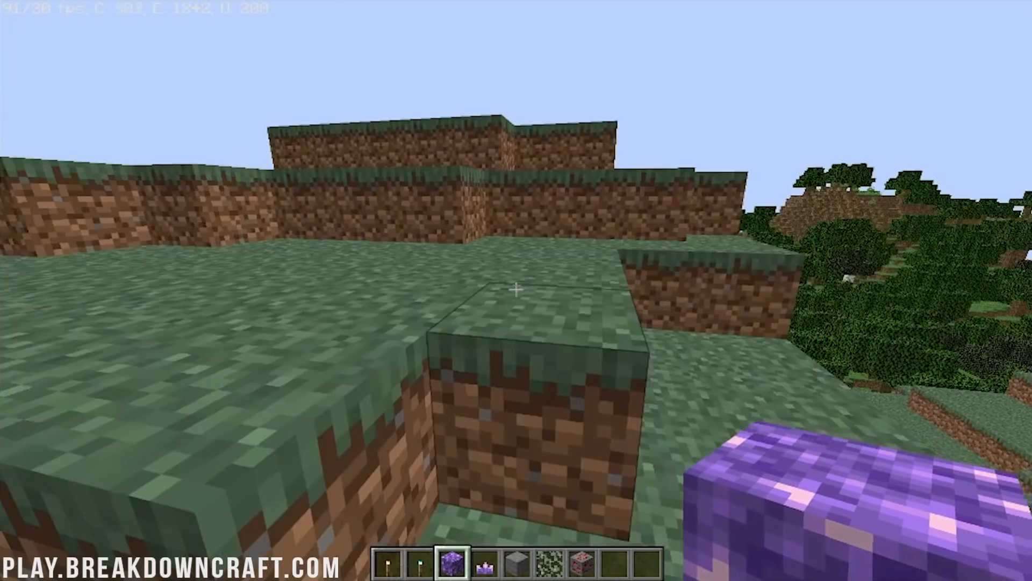
mouse_move(516, 289)
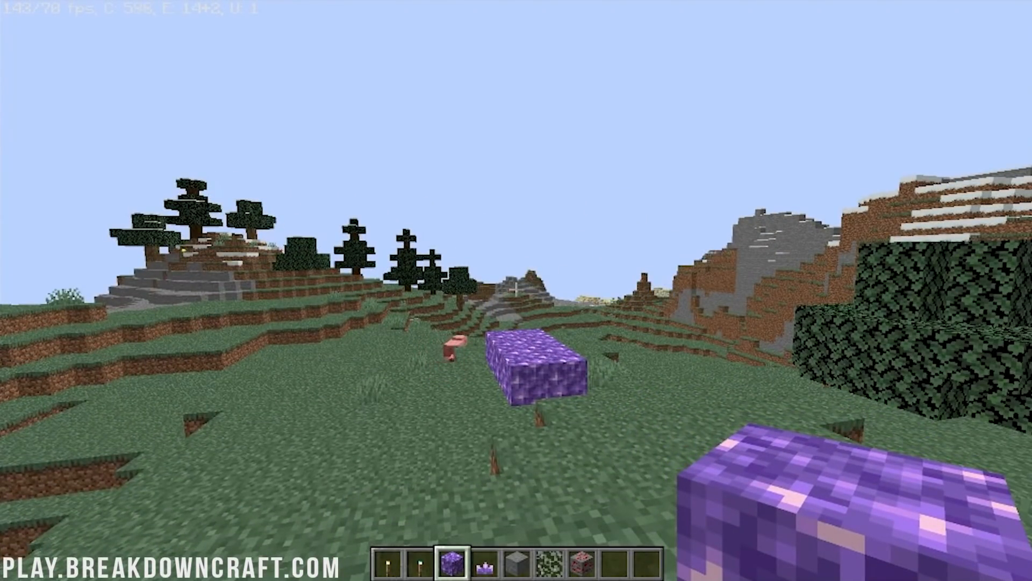
key(Escape)
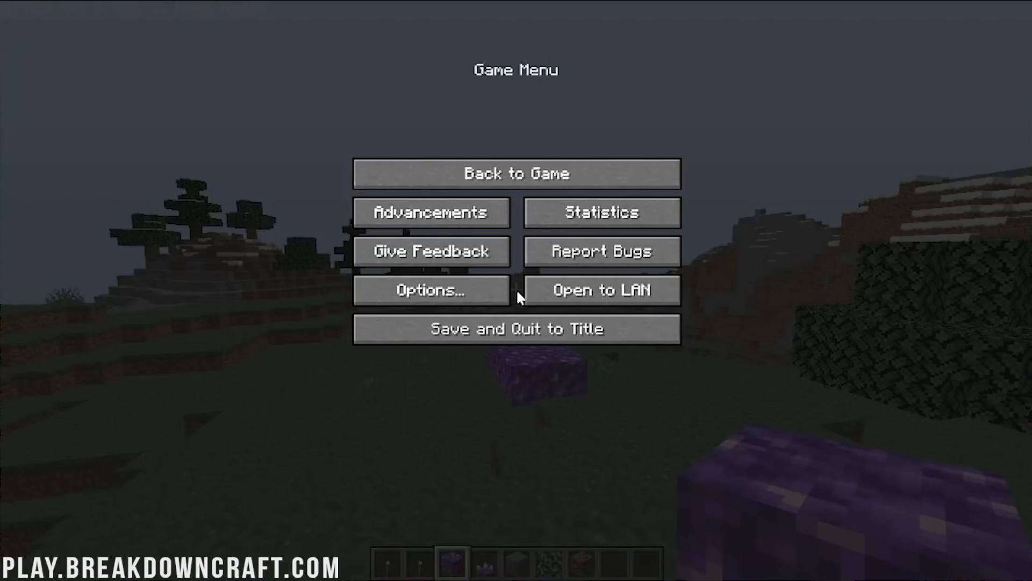
click(430, 289)
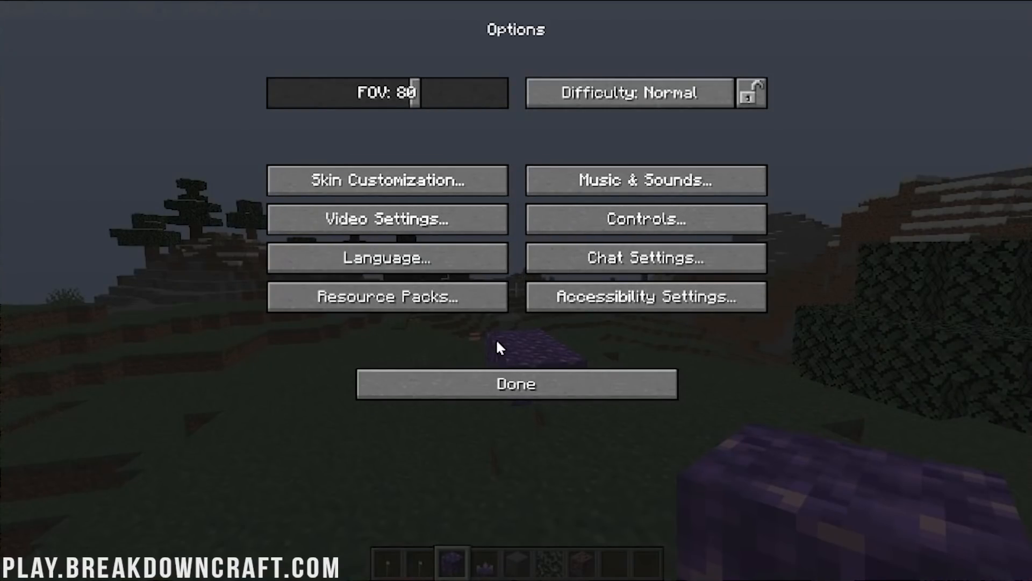
click(386, 218)
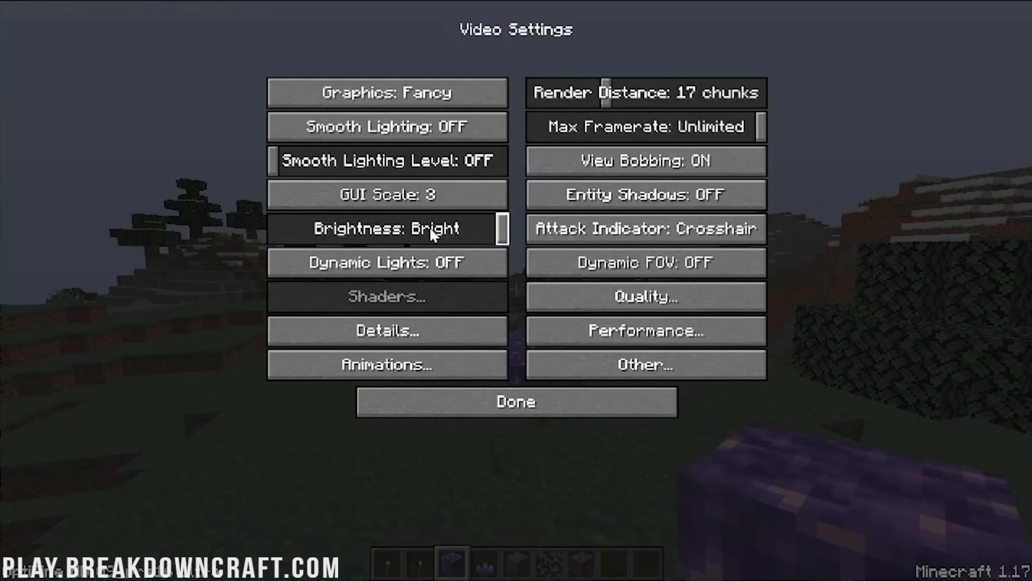
click(644, 365)
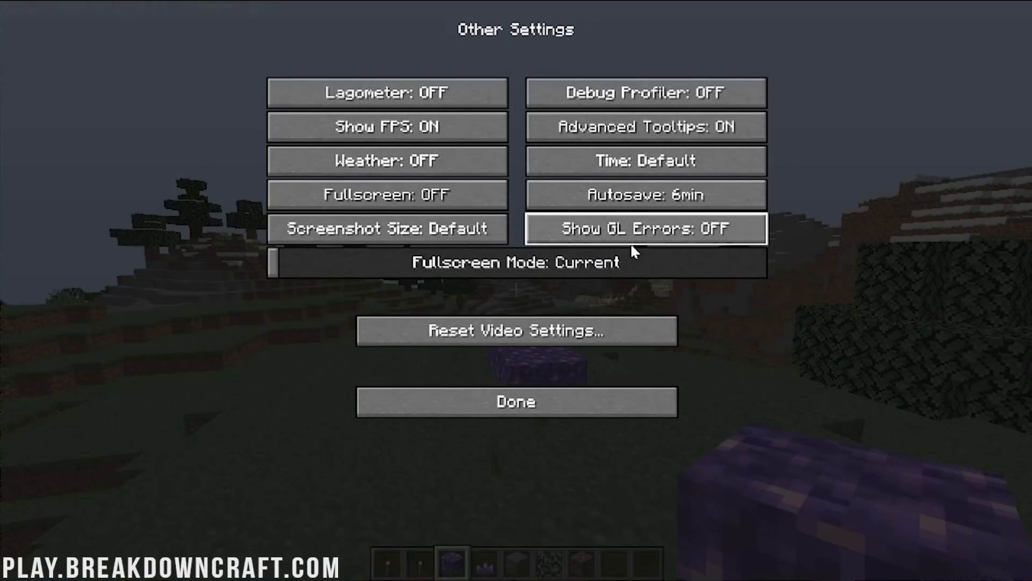
click(515, 401)
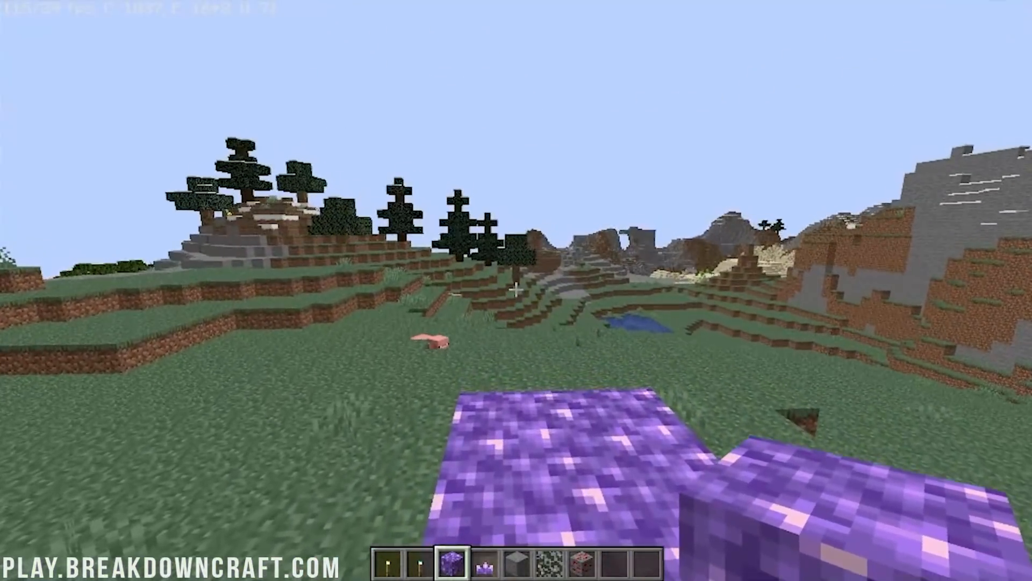
key(Escape)
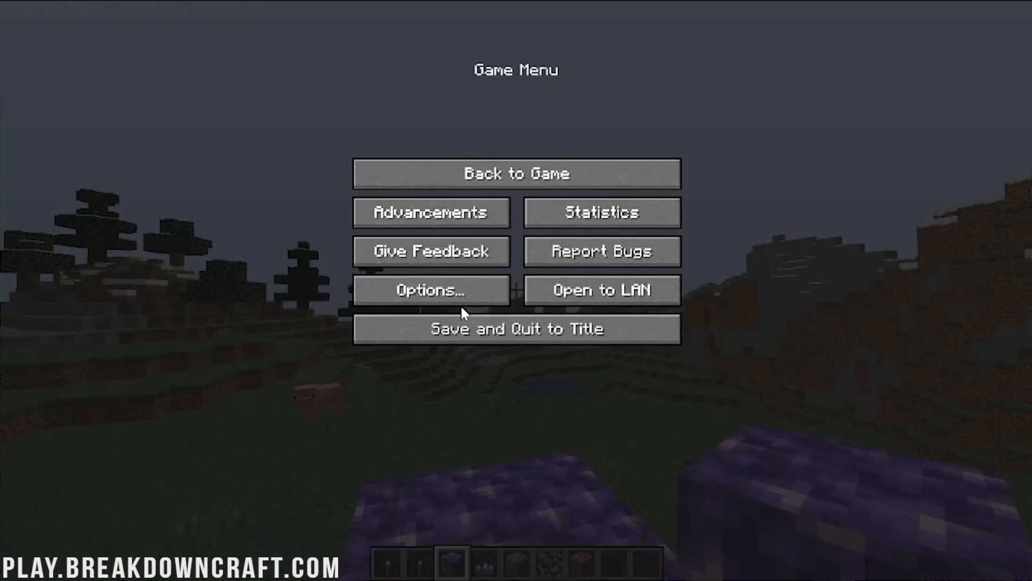
click(431, 290)
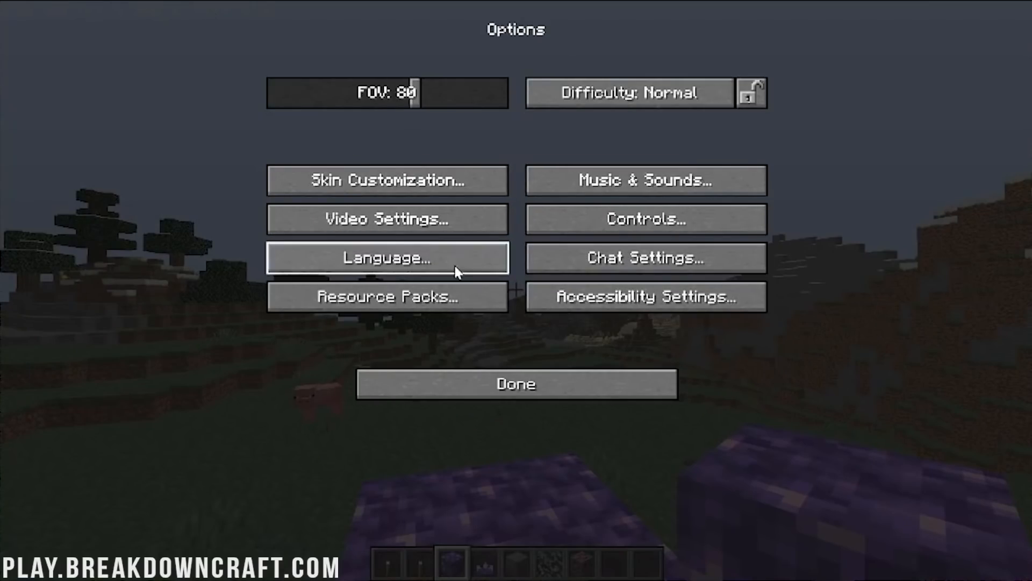
click(386, 218)
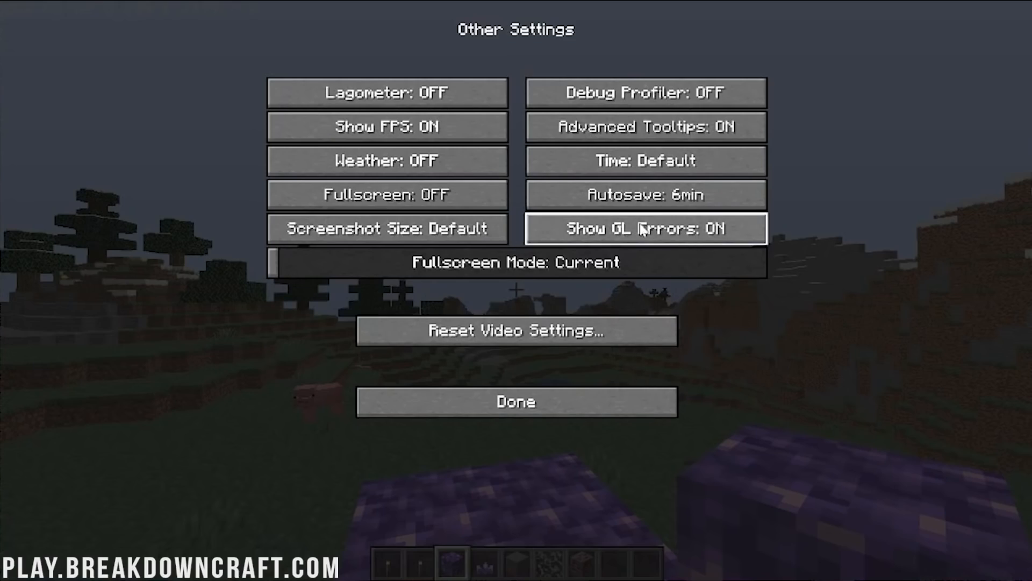
click(516, 401)
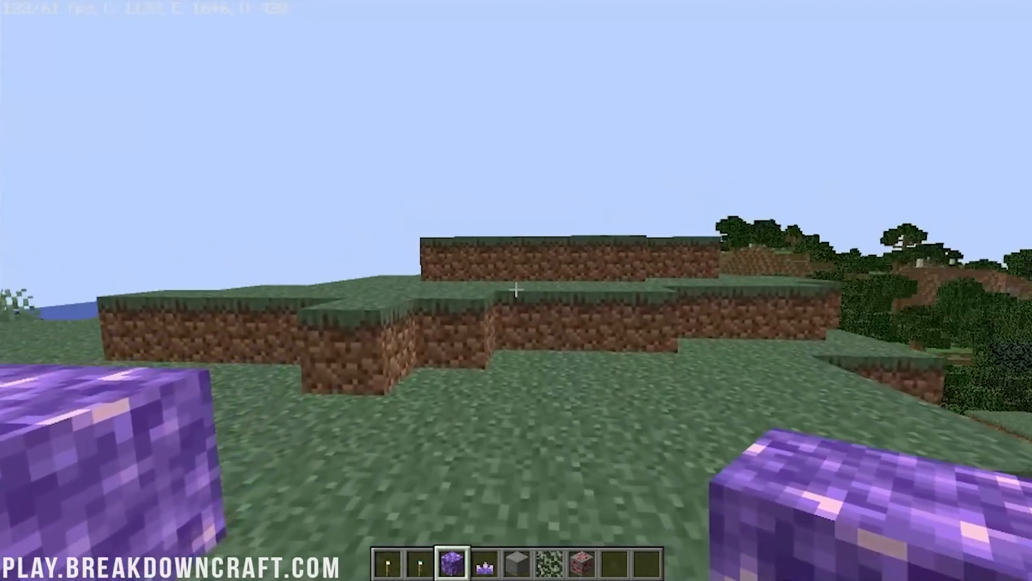
mouse_move(516, 290)
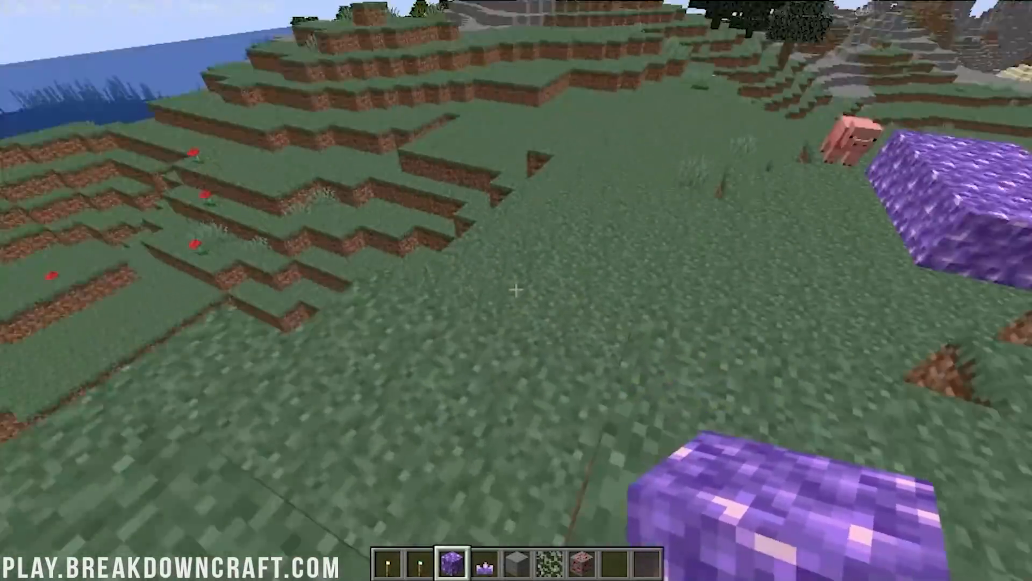
mouse_move(516, 290)
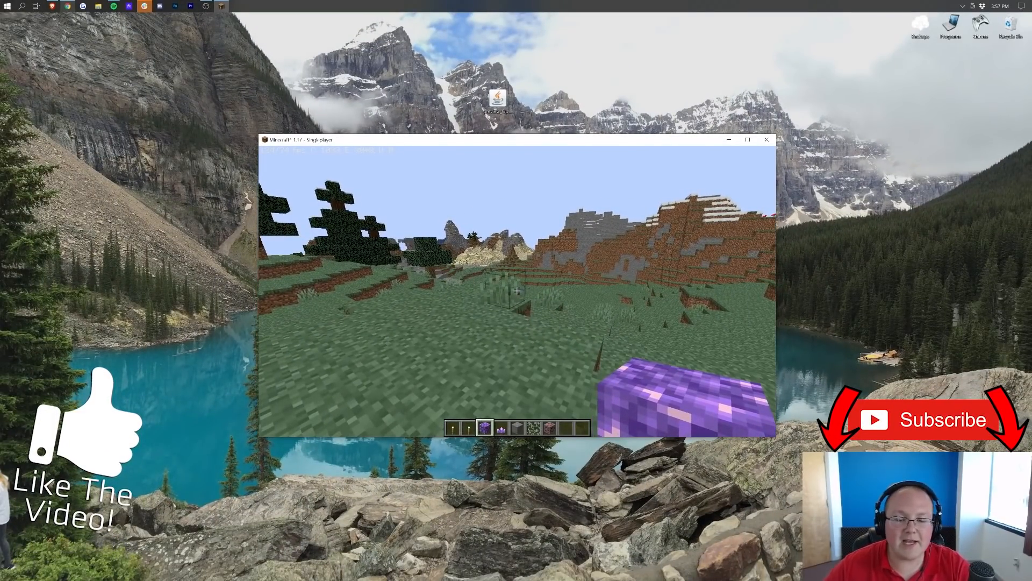
mouse_move(516, 290)
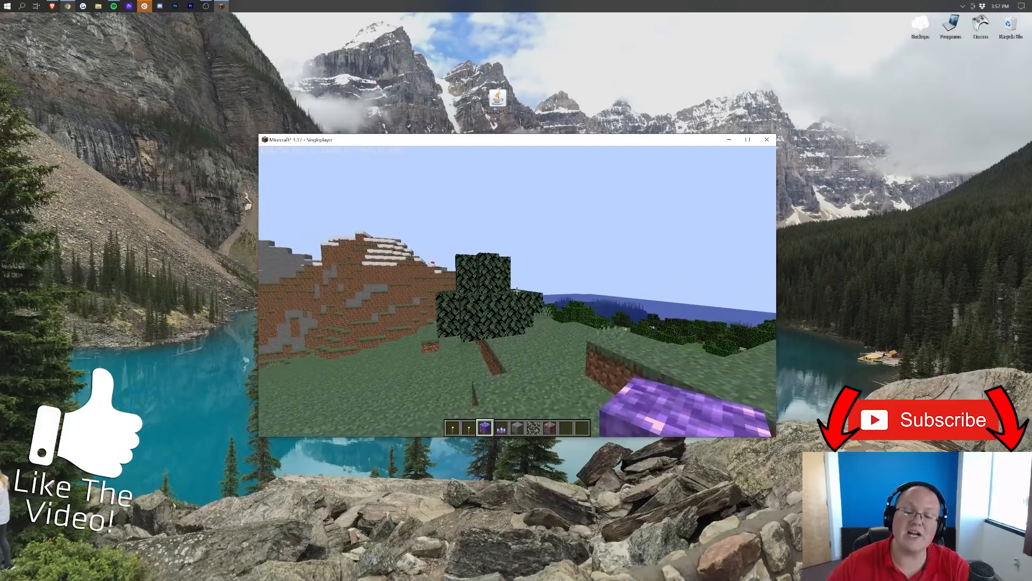
mouse_move(517, 289)
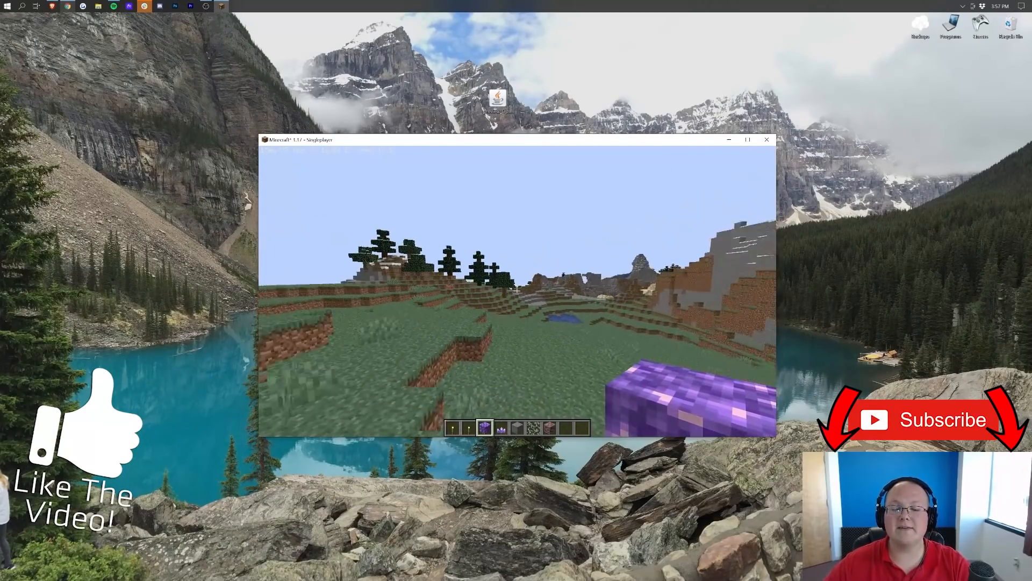